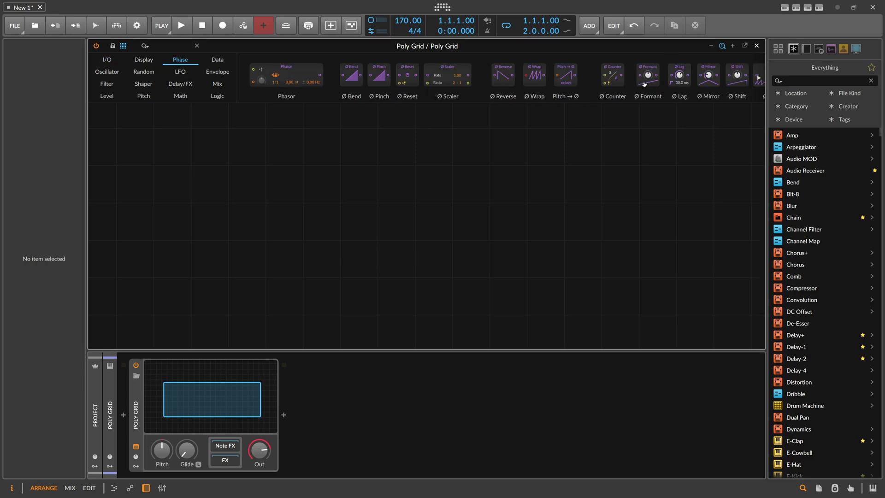
Drop a Ø Formant module from the Phase palette into the Poly Grid.
left_click(648, 73)
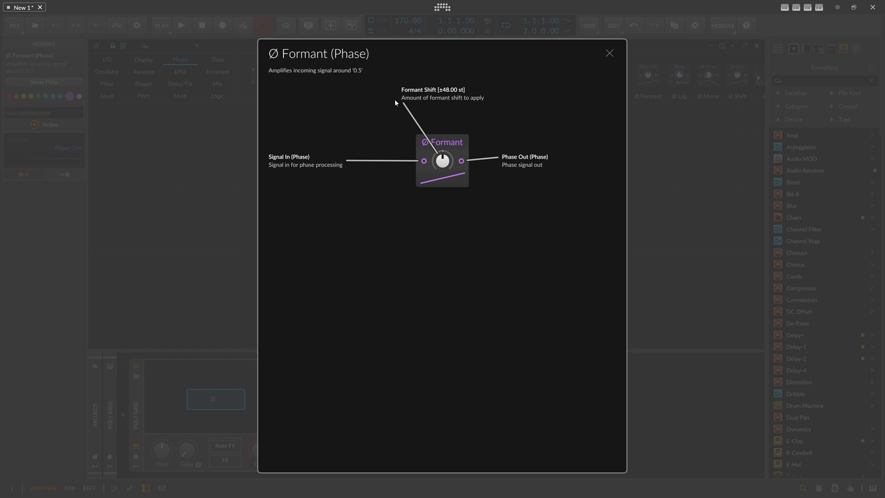
mouse_move(291, 76)
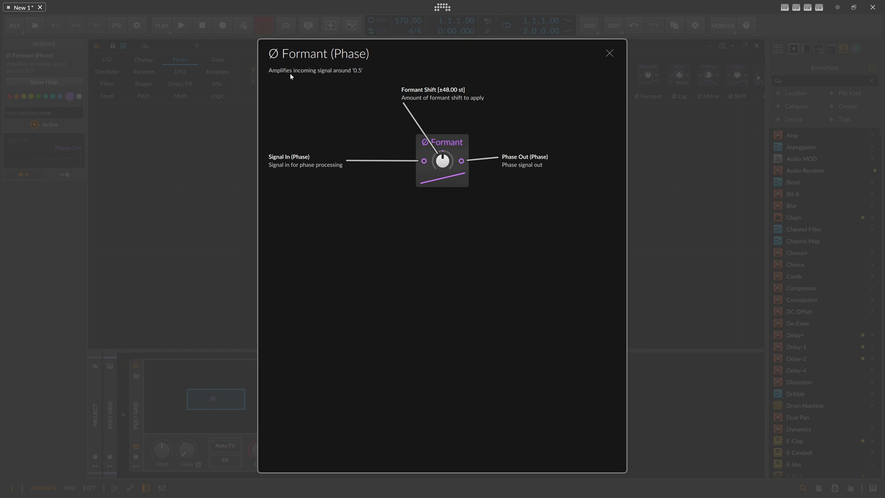
mouse_move(291, 78)
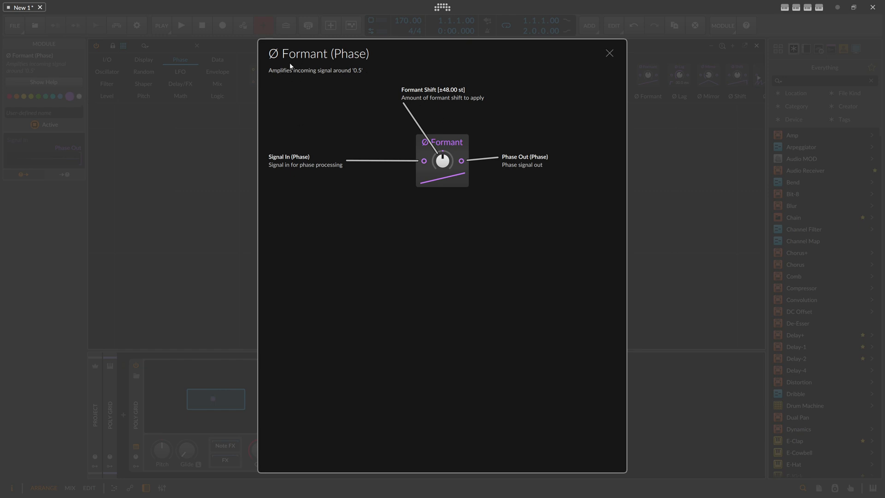
mouse_move(452, 155)
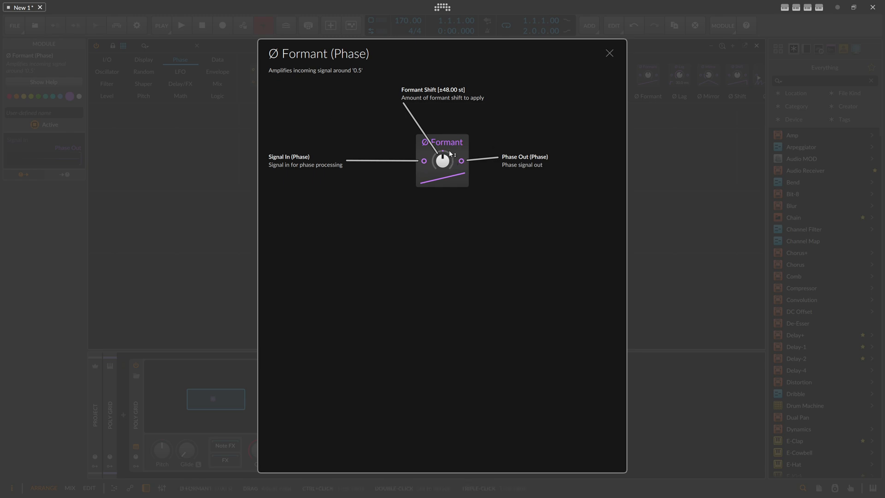
Close the help, search modules for 'phase', and cable Phase In into Ø Formant.
left_click(609, 52)
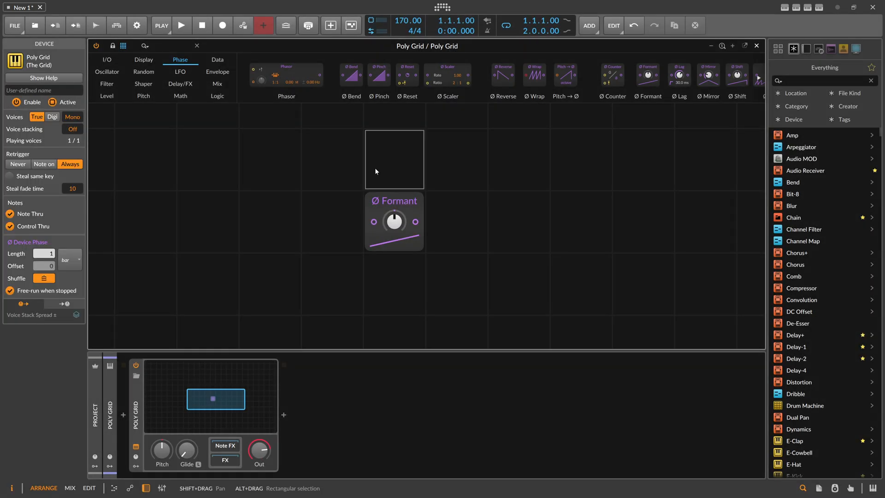
left_click(123, 46)
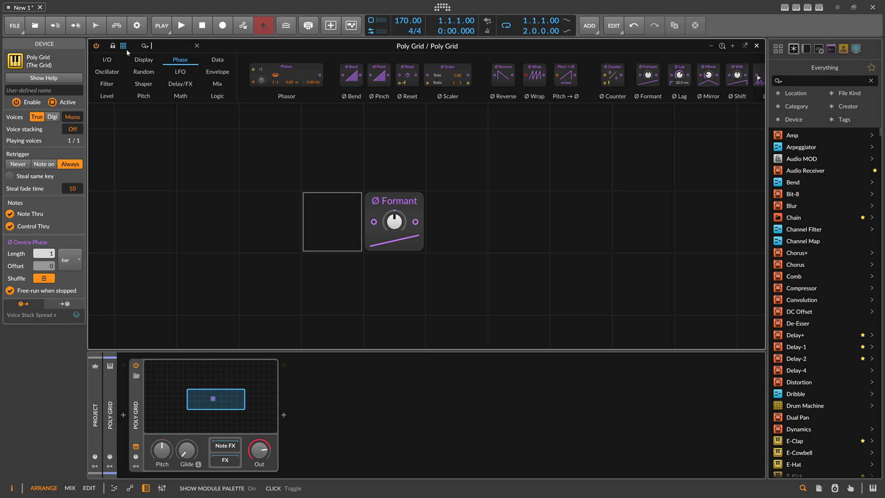
type("phase")
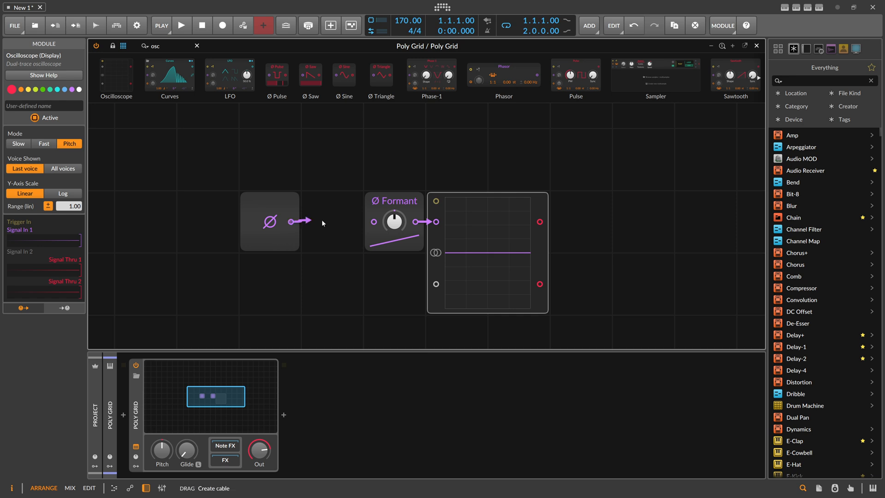
left_click(18, 143)
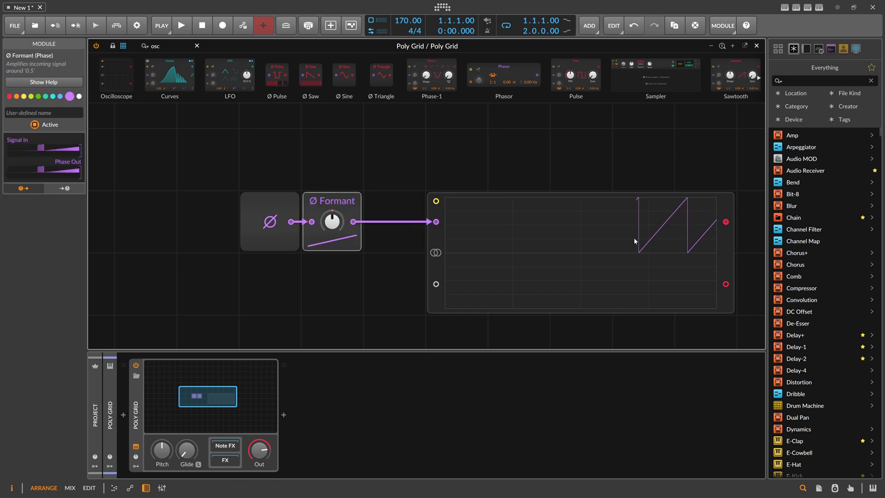
left_click(269, 221)
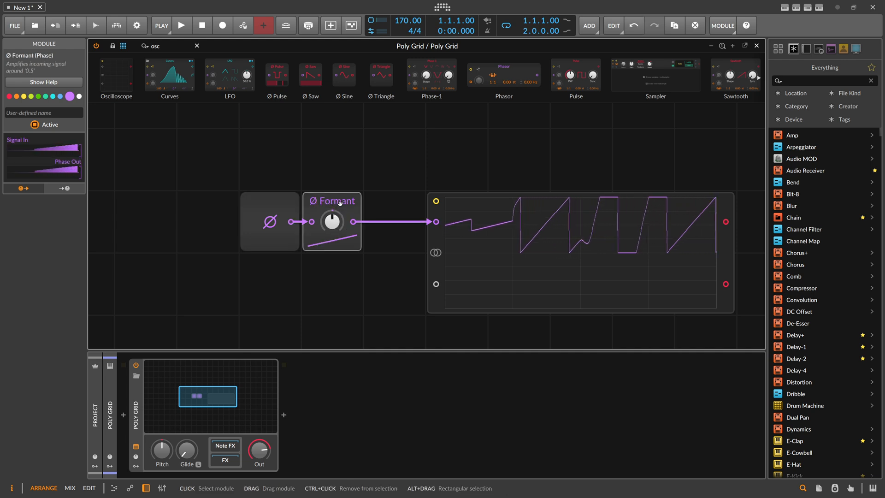
mouse_move(247, 101)
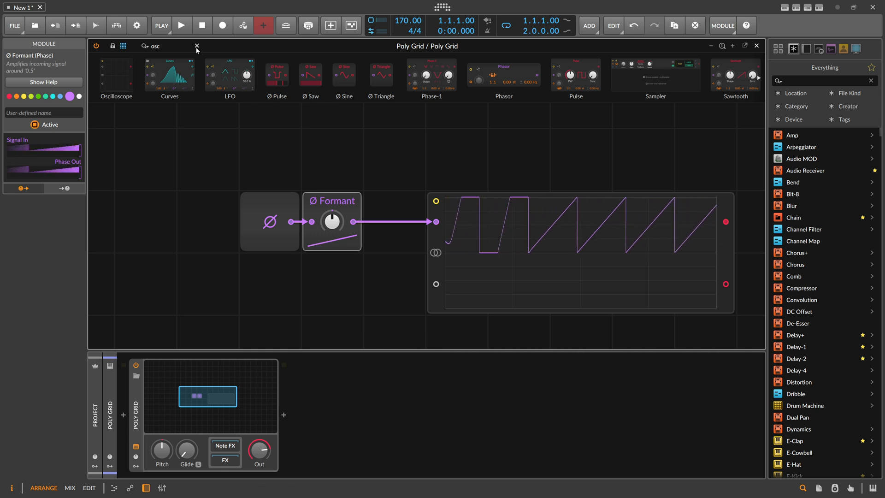
Insert the Oscilloscope between Sine and ADSR and delete the Phase In module.
left_click(196, 46)
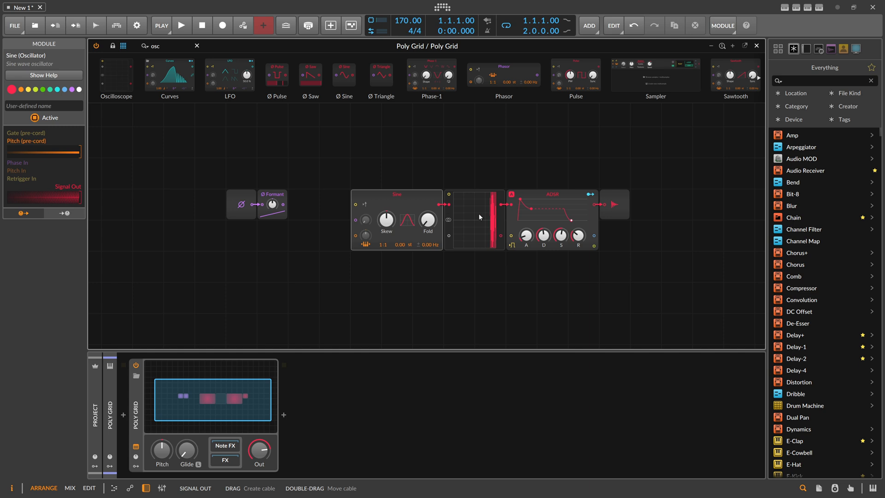
left_click(475, 219)
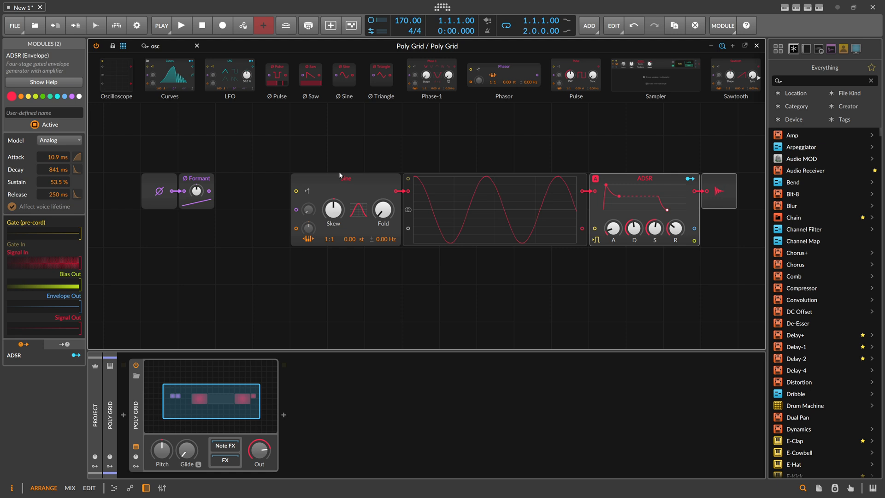
left_click(332, 209)
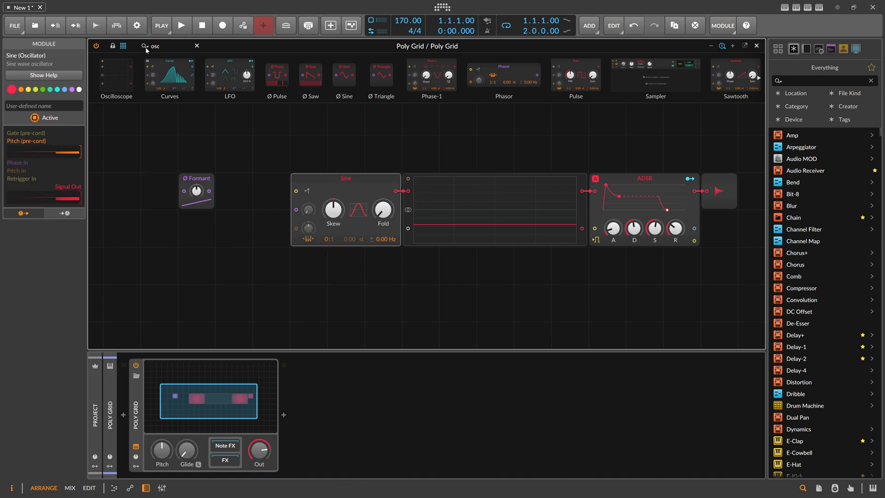
Place a Phasor before Ø Formant and raise the Sine's phase modulation to 100%.
type("phase")
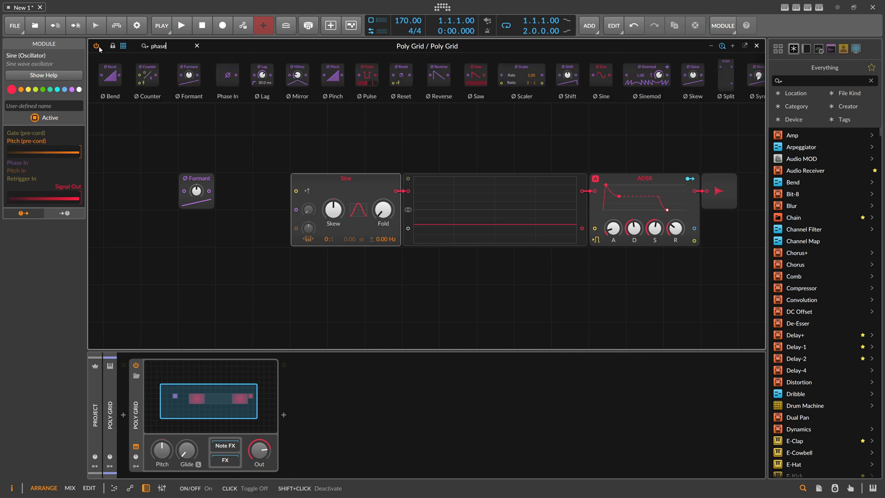
mouse_move(400, 72)
type("or")
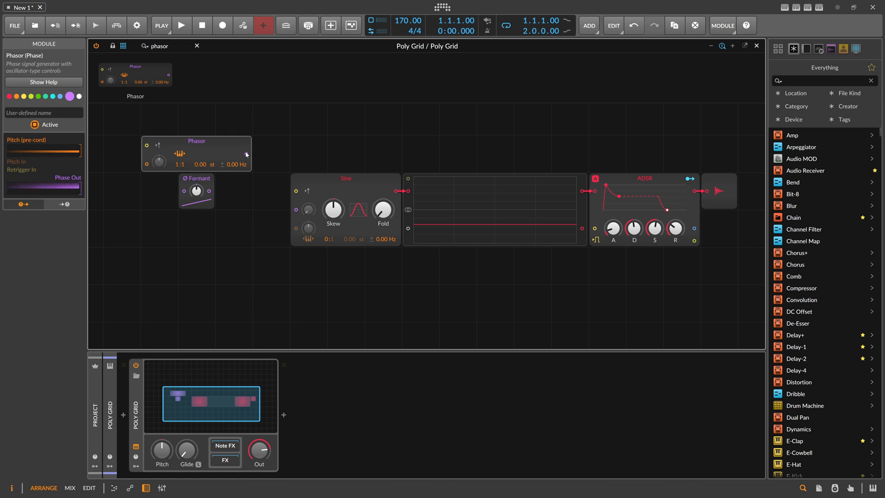
left_click_drag(249, 153, 185, 191)
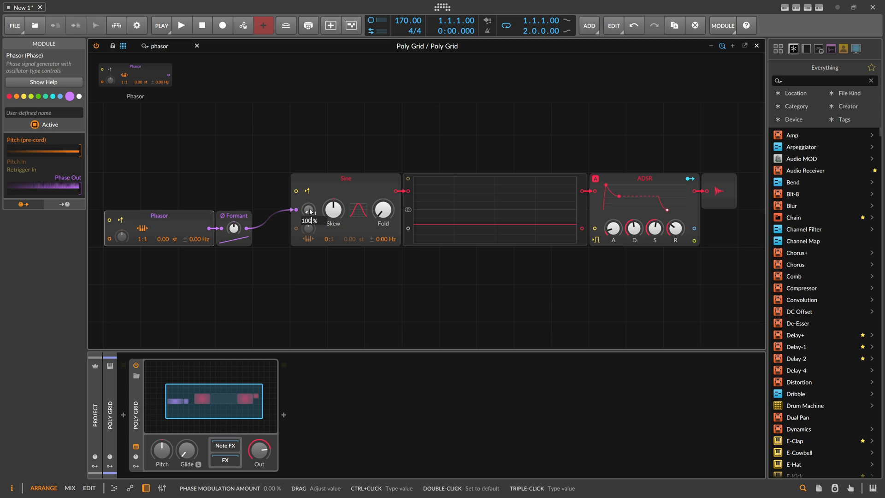
left_click_drag(308, 209, 308, 187)
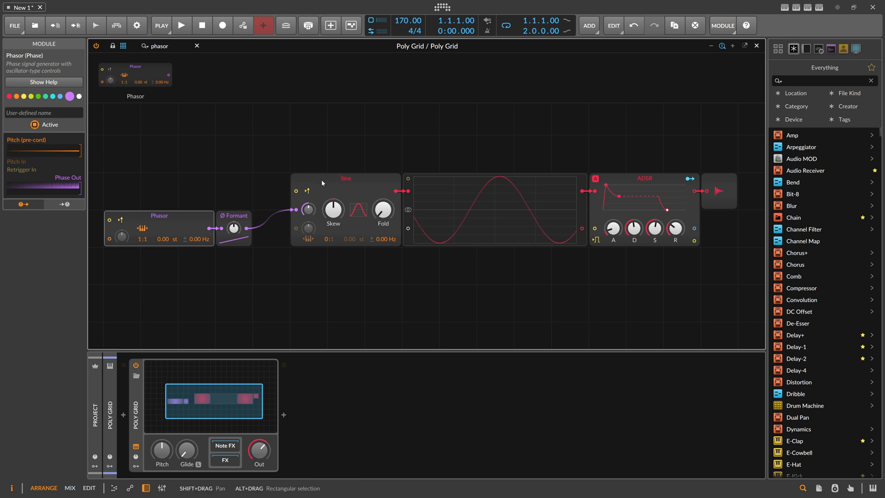
mouse_move(332, 231)
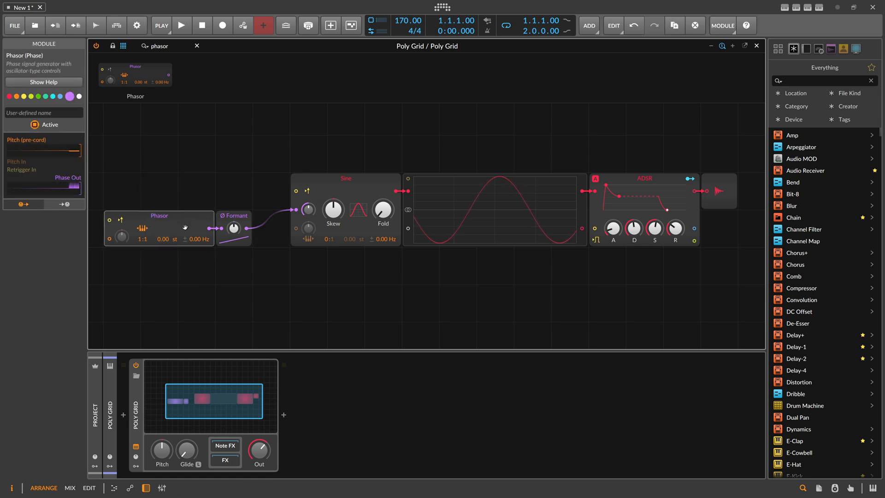
Vary and reset Ø Formant's shift, then insert a Spectrum analyzer after Poly Grid.
left_click(233, 228)
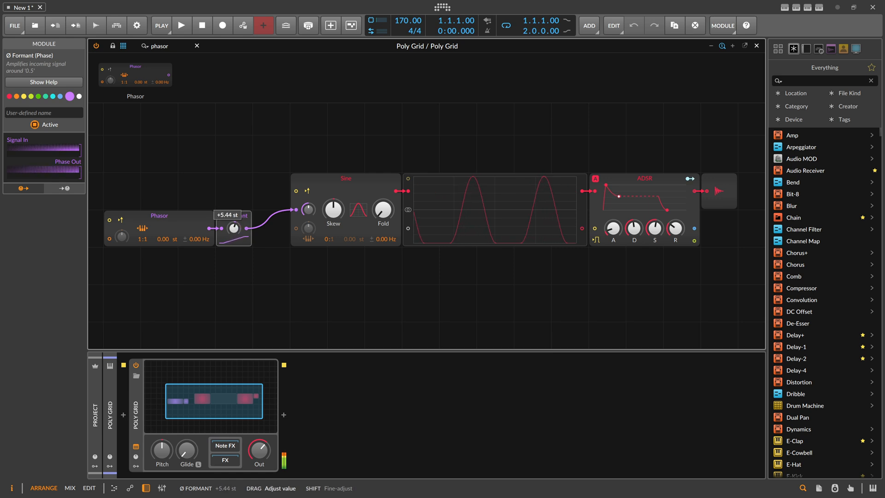
double_click(234, 229)
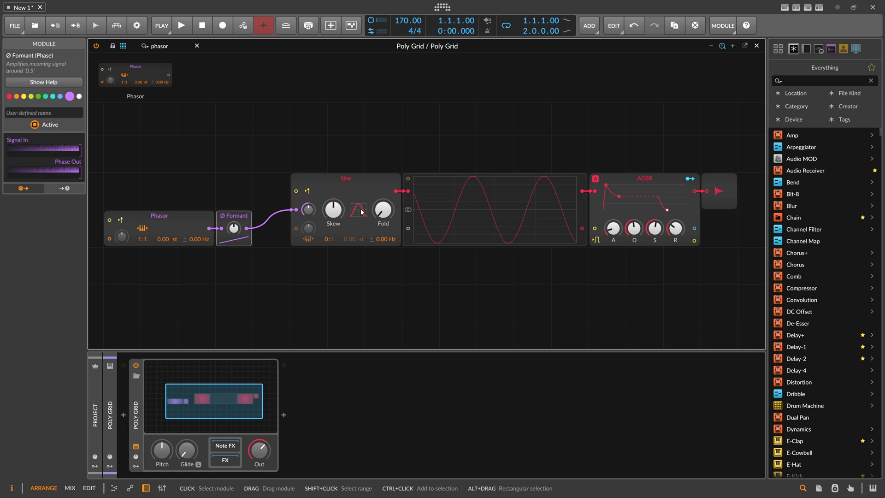
mouse_move(357, 192)
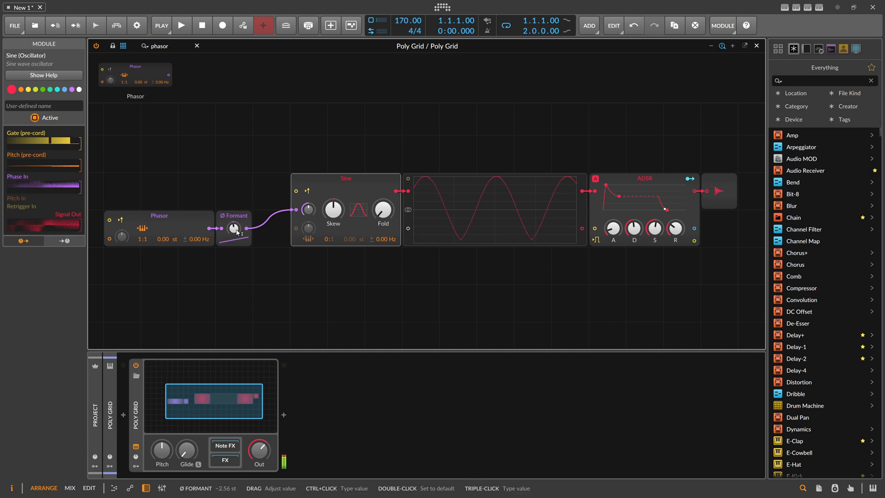
double_click(233, 229)
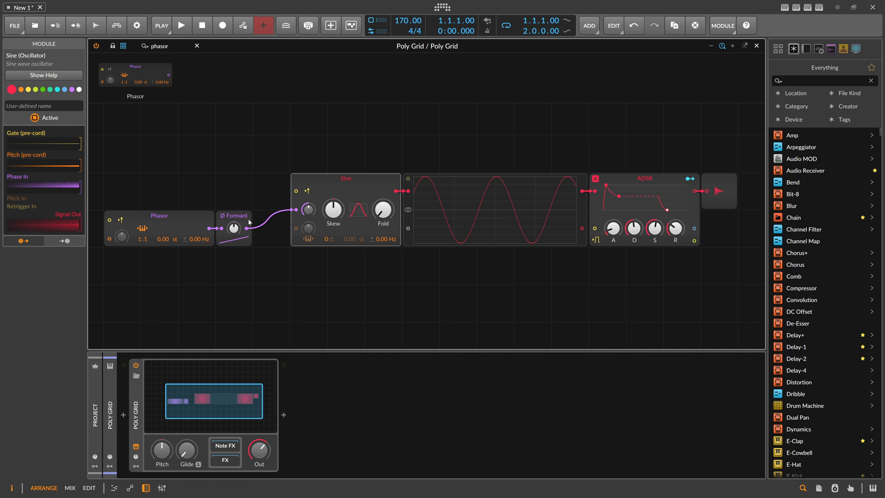
mouse_move(246, 229)
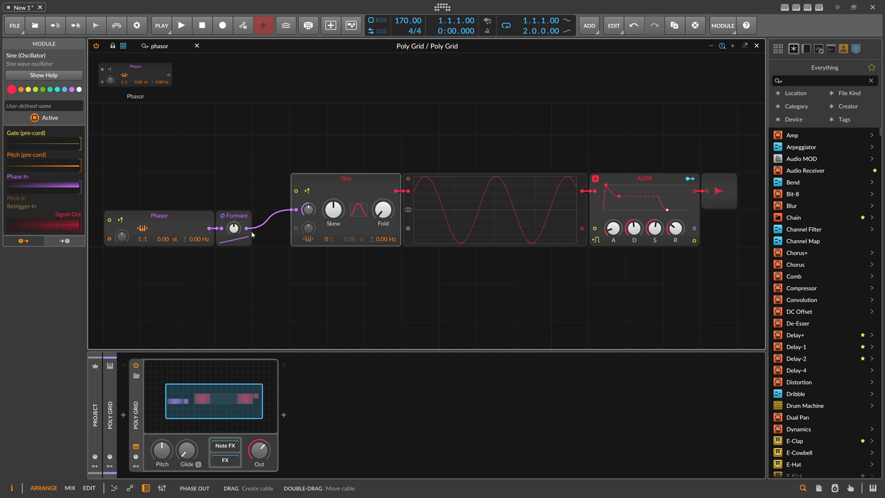
left_click(233, 229)
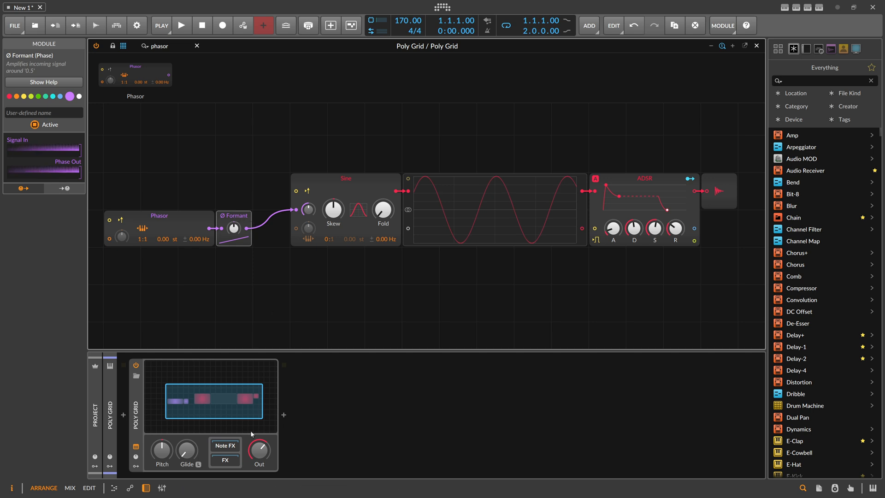
left_click(284, 415)
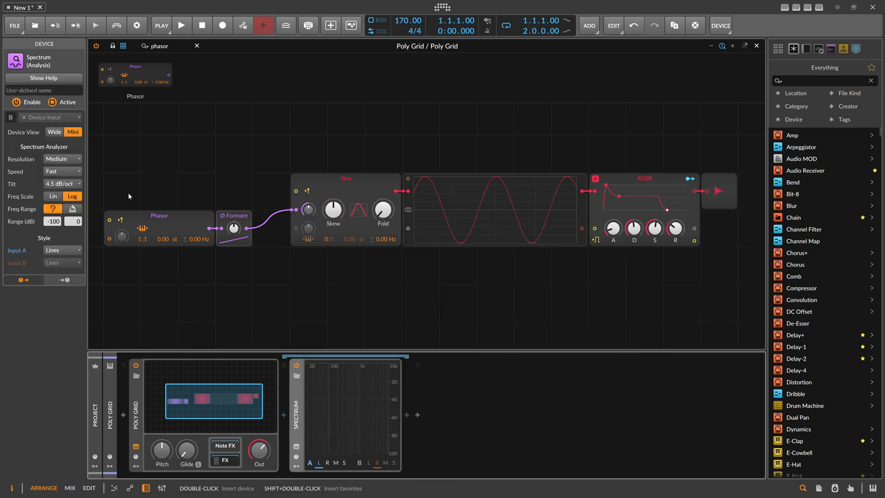
Set the Spectrum analyzer's resolution to Huge.
left_click(61, 171)
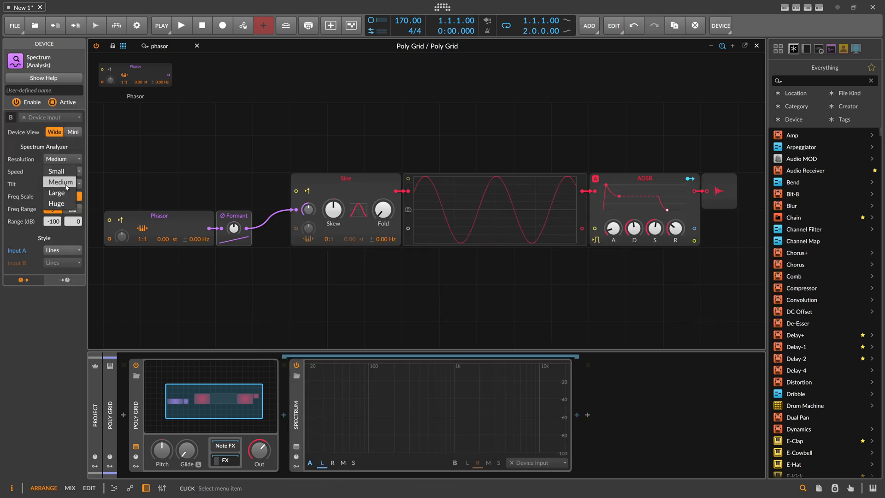
left_click(56, 203)
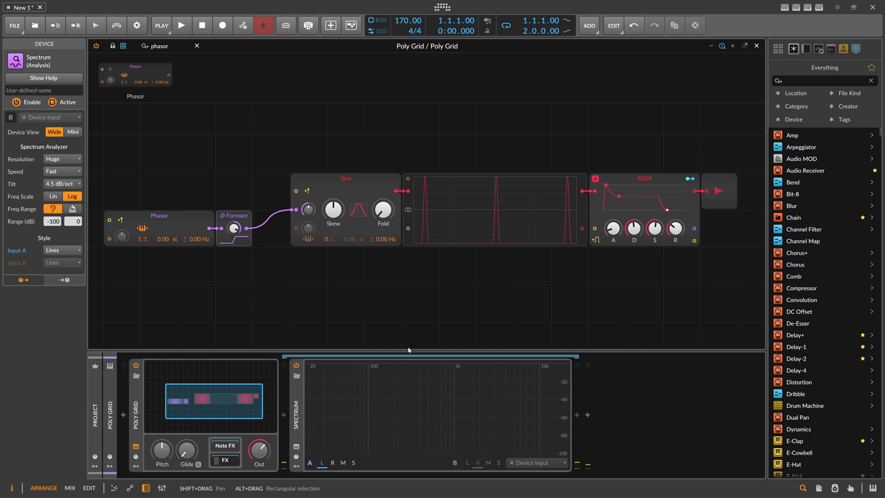
mouse_move(428, 405)
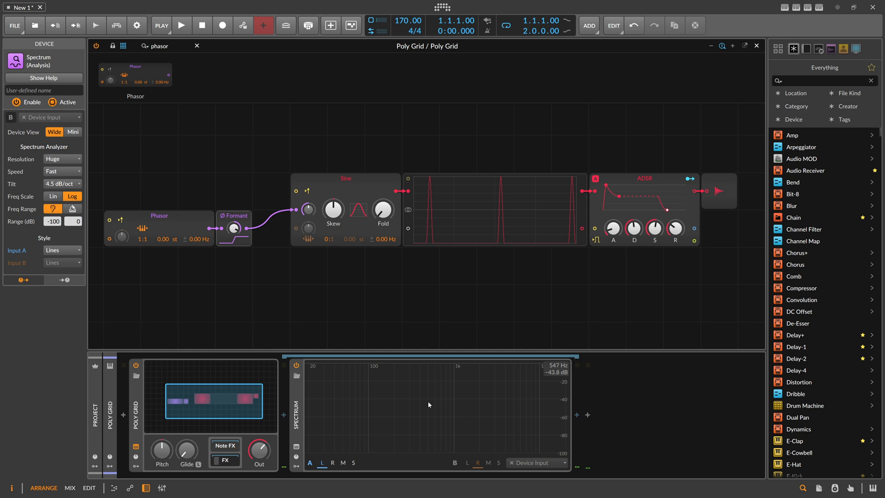
mouse_move(414, 404)
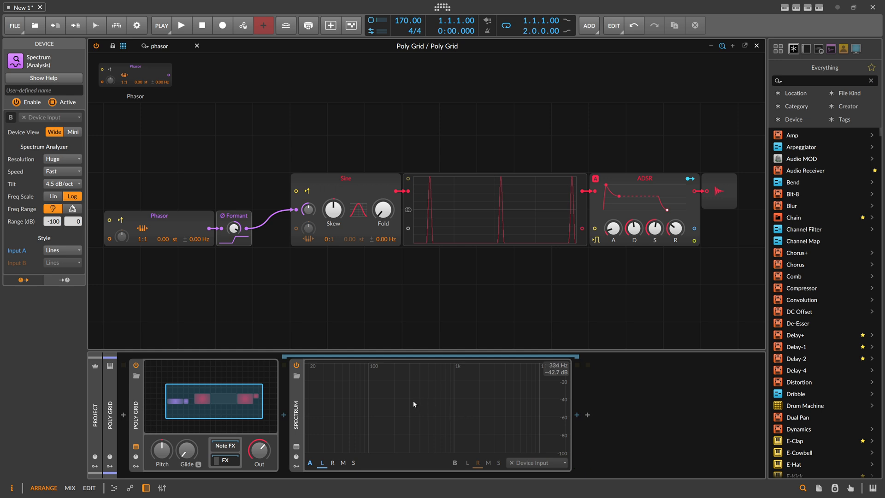
mouse_move(373, 305)
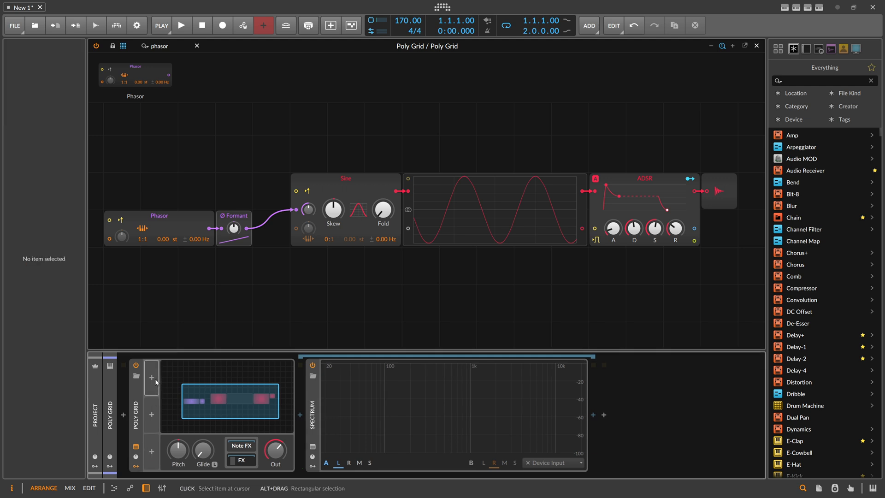
Add a Beat LFO modulator and expand its waveform and timing settings.
left_click(151, 377)
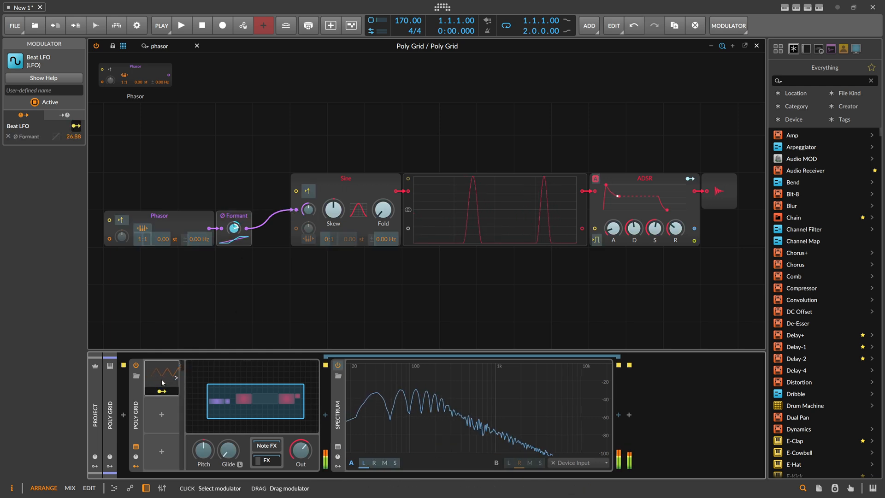
left_click(161, 377)
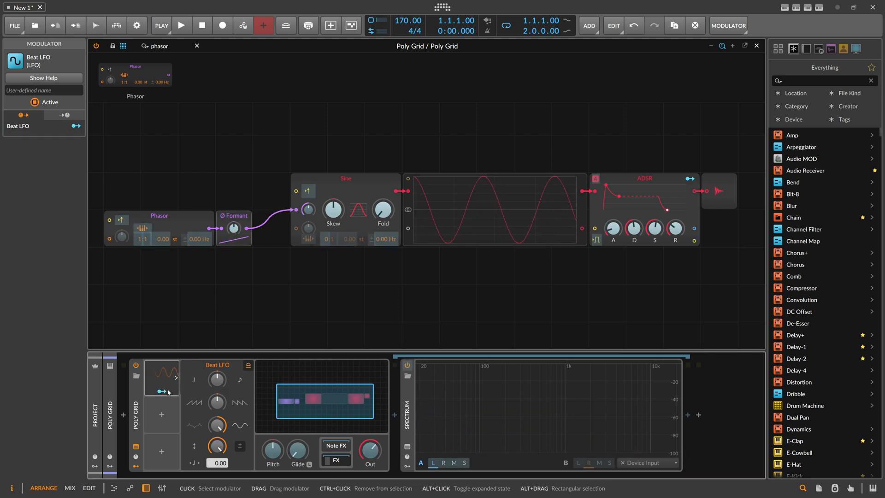
Replace the Sine module with a Pulse oscillator.
right_click(344, 179)
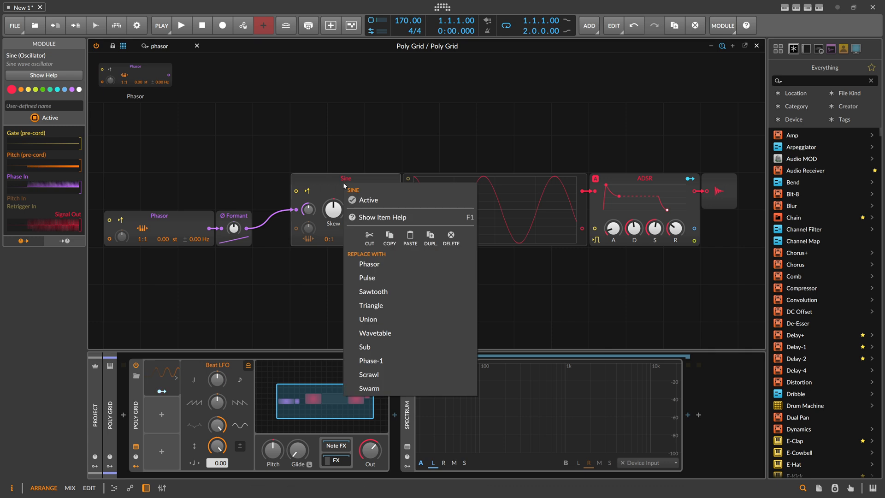
mouse_move(382, 217)
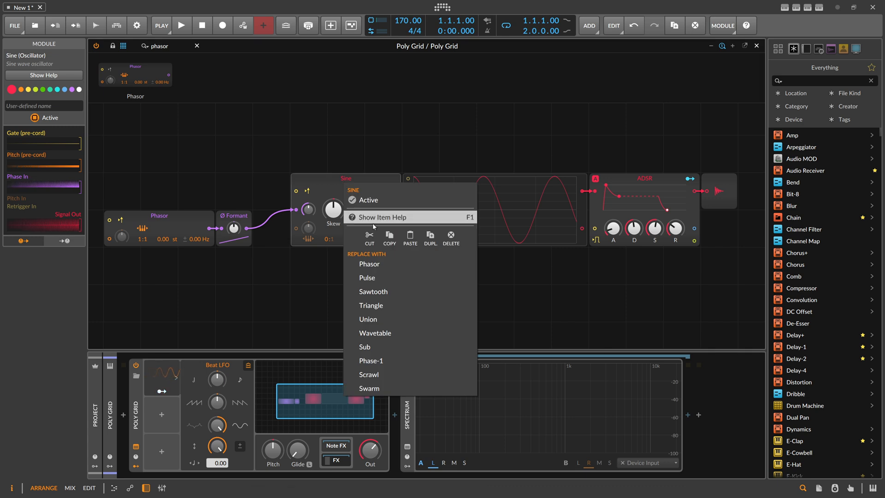
mouse_move(386, 264)
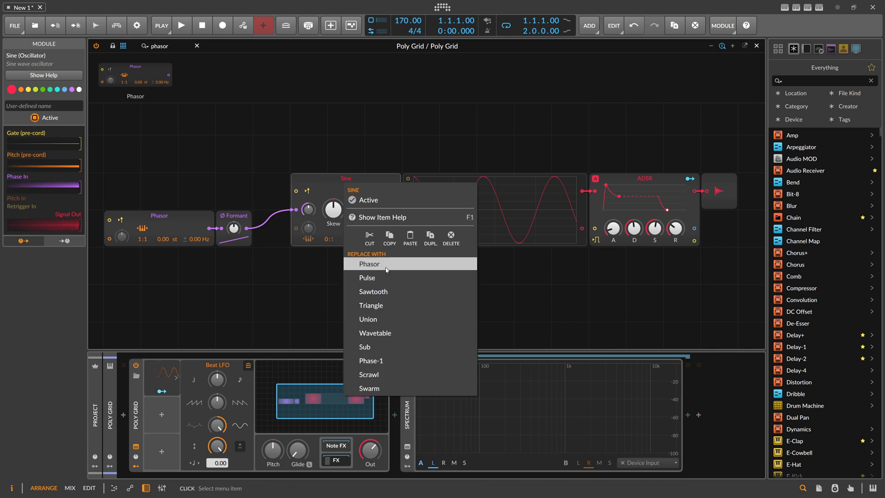
left_click(367, 277)
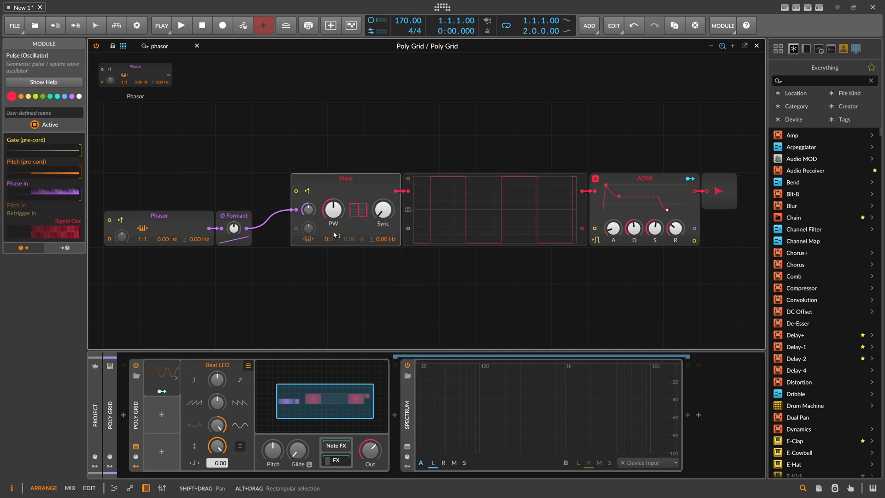
mouse_move(458, 215)
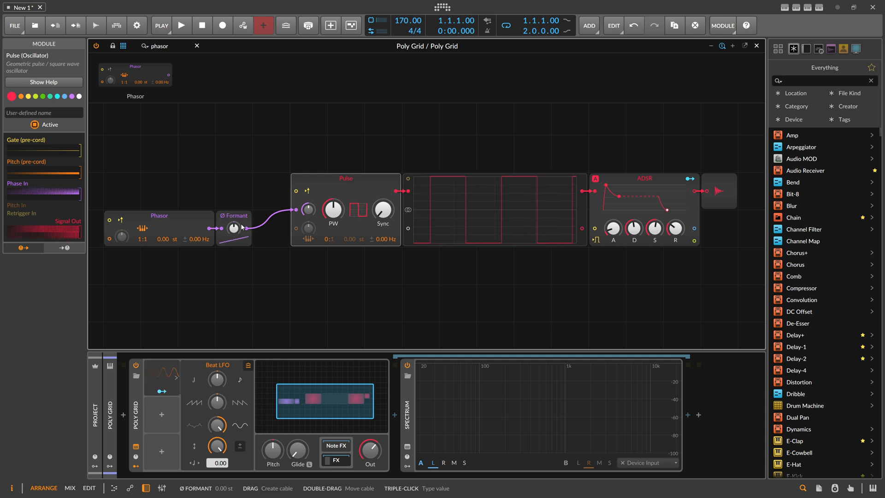
Swap the Pulse back to Sine, then to a Triangle oscillator.
right_click(345, 178)
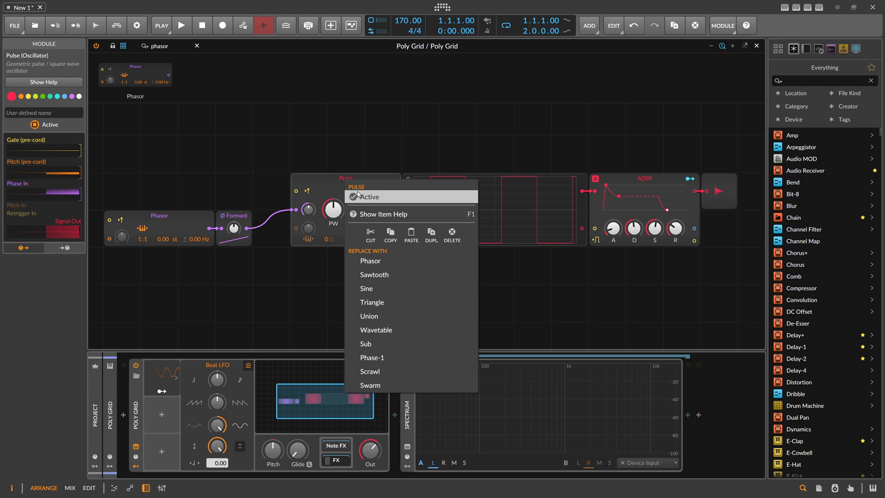
left_click(366, 287)
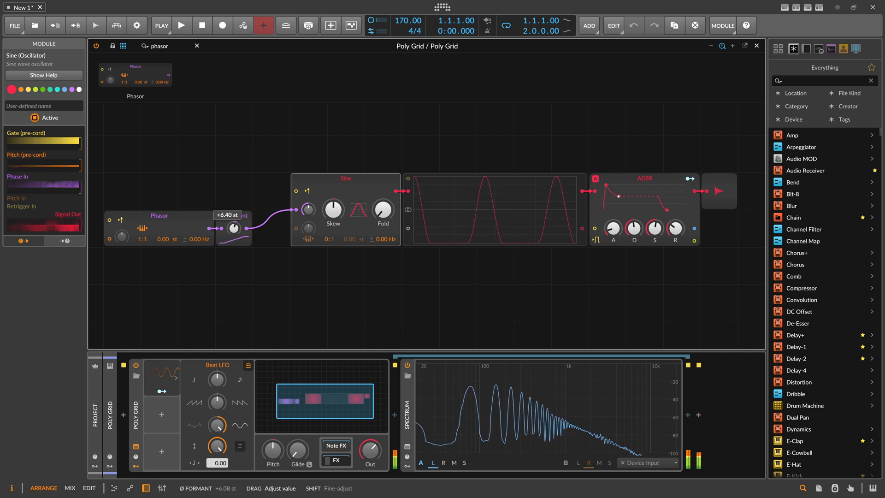
right_click(345, 189)
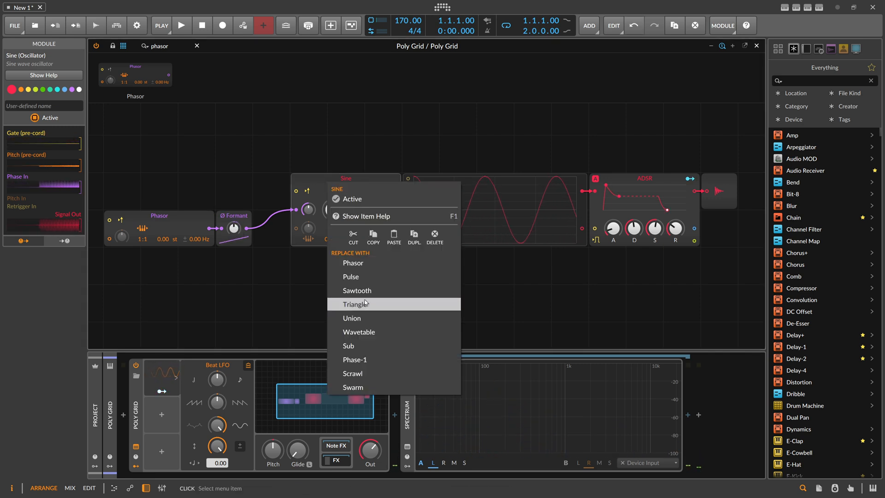
left_click(357, 304)
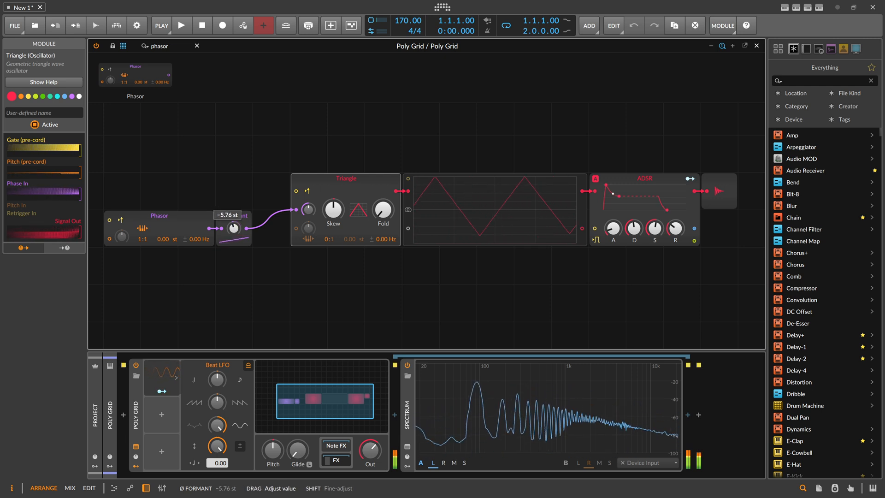
Reset Ø Formant, try a Sawtooth, then return the oscillator to Sine.
double_click(233, 228)
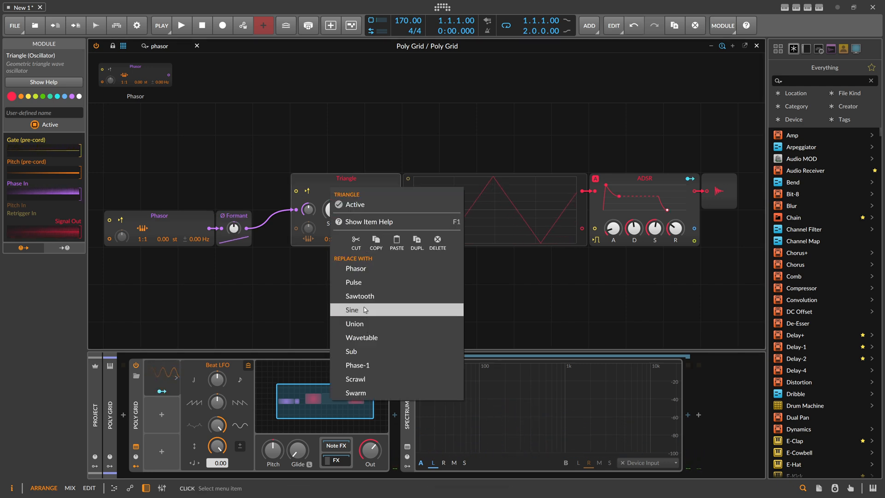
left_click(359, 296)
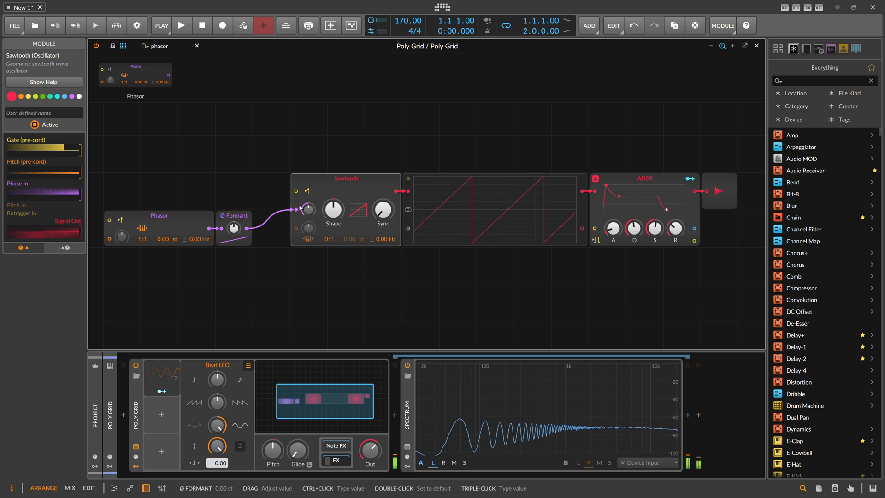
right_click(345, 178)
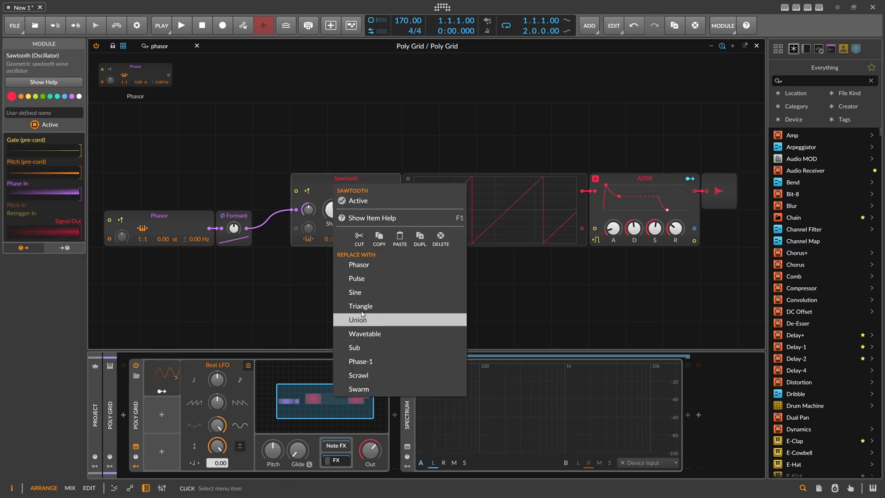
left_click(354, 292)
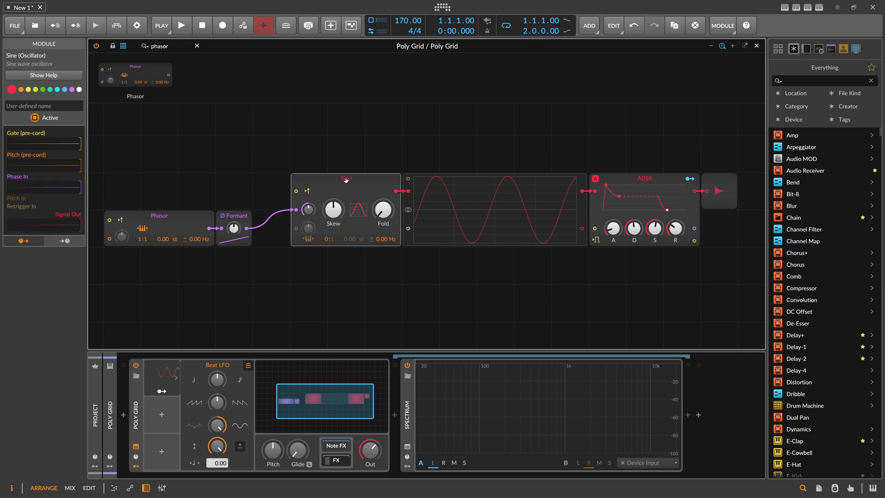
mouse_move(333, 210)
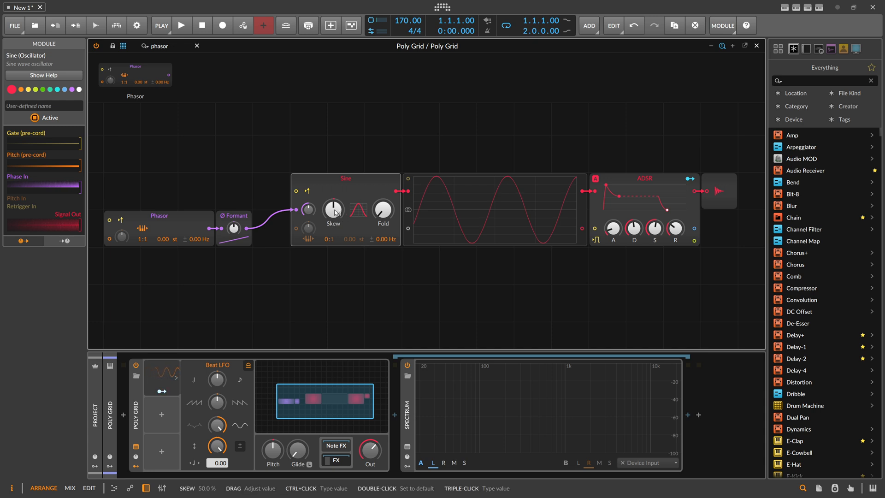
mouse_move(246, 228)
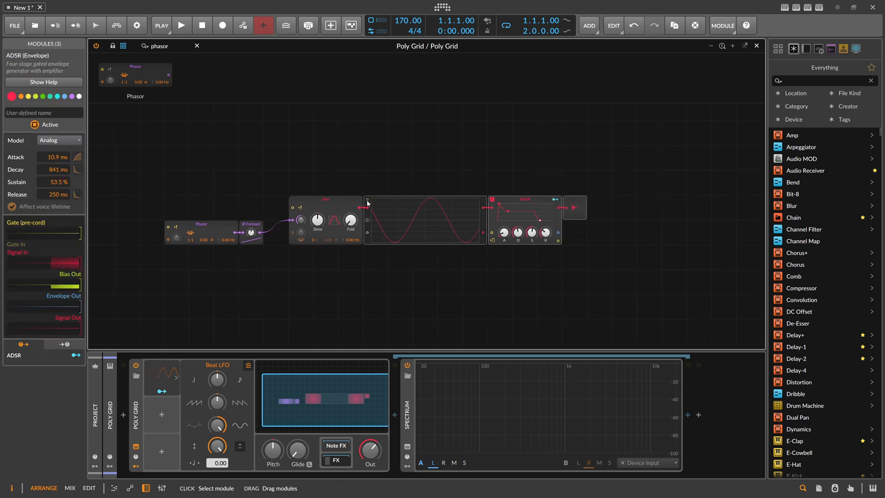
Select the Sine and Ø Formant modules and browse the Phase module category.
left_click(325, 220)
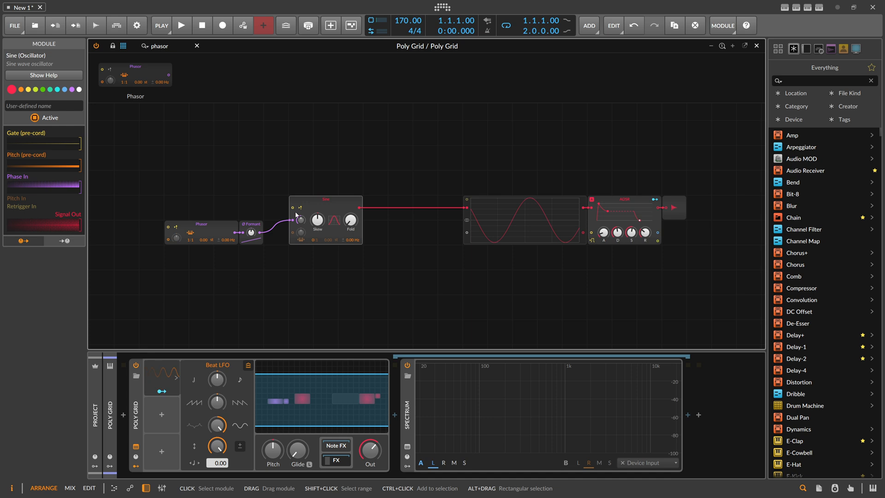
left_click(251, 231)
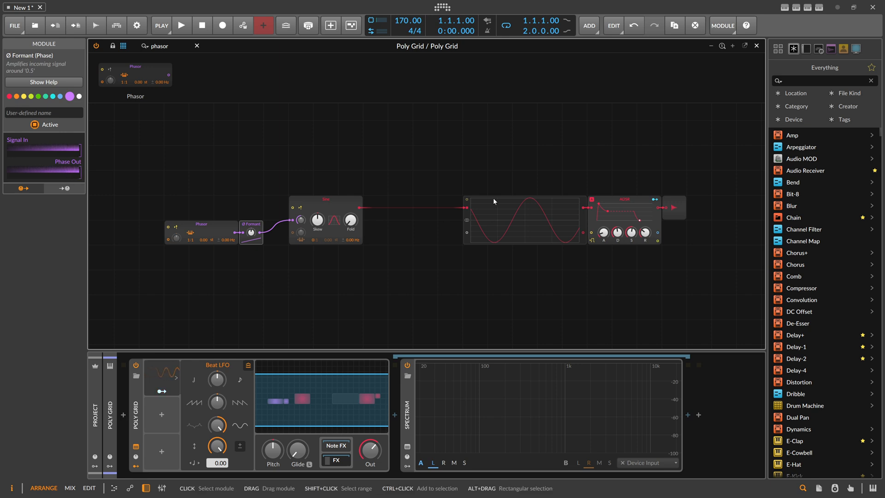
left_click(123, 45)
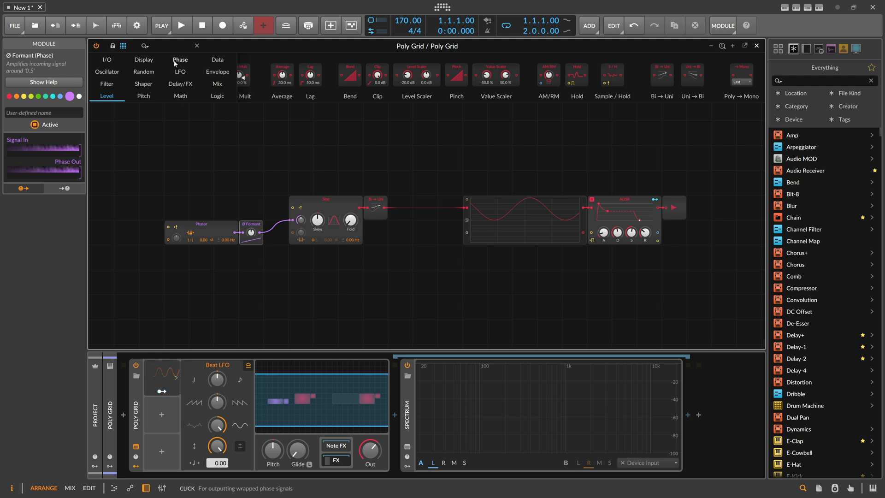
left_click(180, 59)
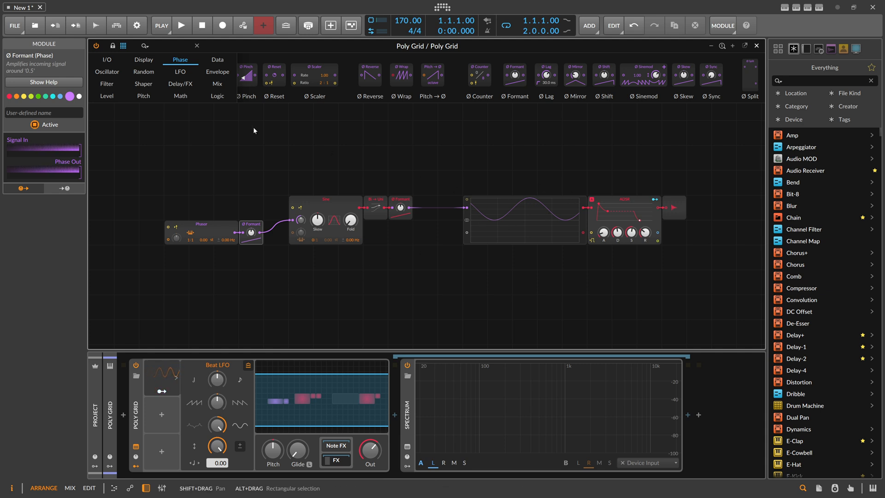
left_click(106, 96)
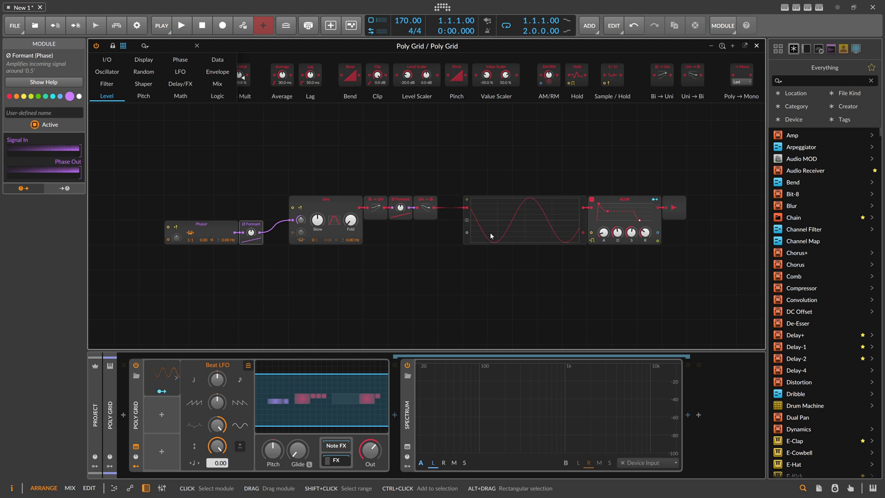
mouse_move(410, 204)
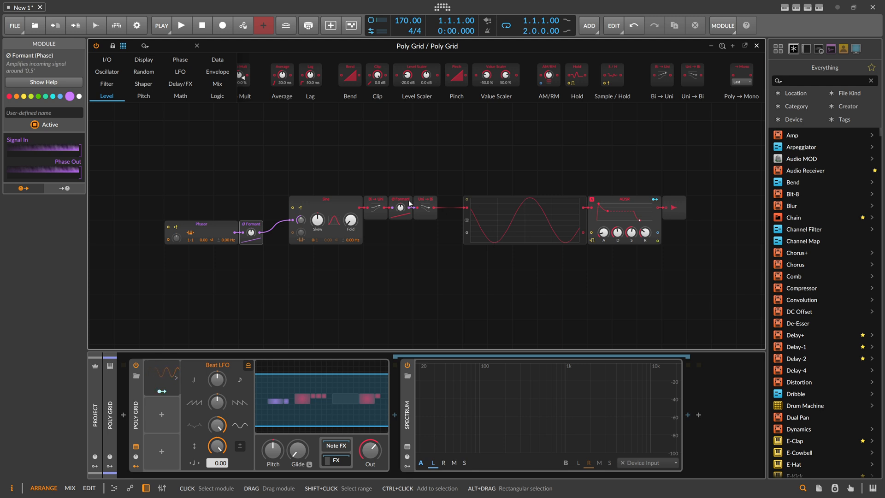
Reset the chained Ø Formant amount and inspect the Bi→Uni and Uni→Bi converters.
left_click(401, 207)
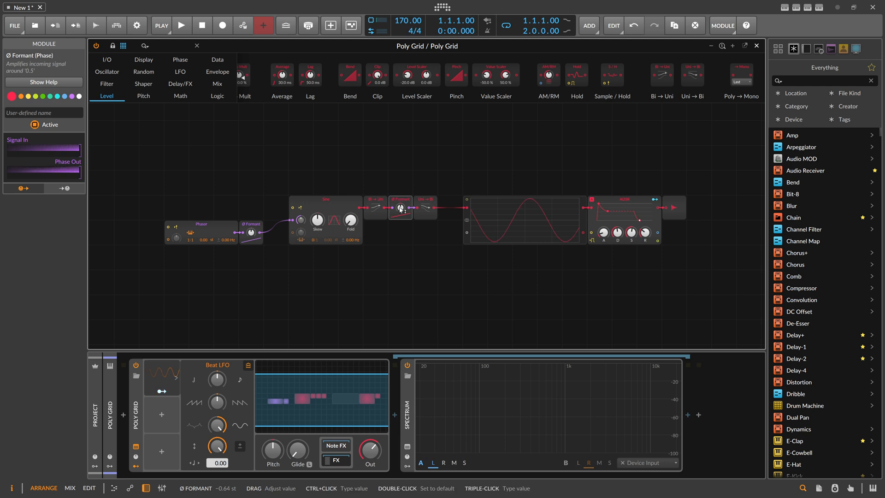
double_click(399, 207)
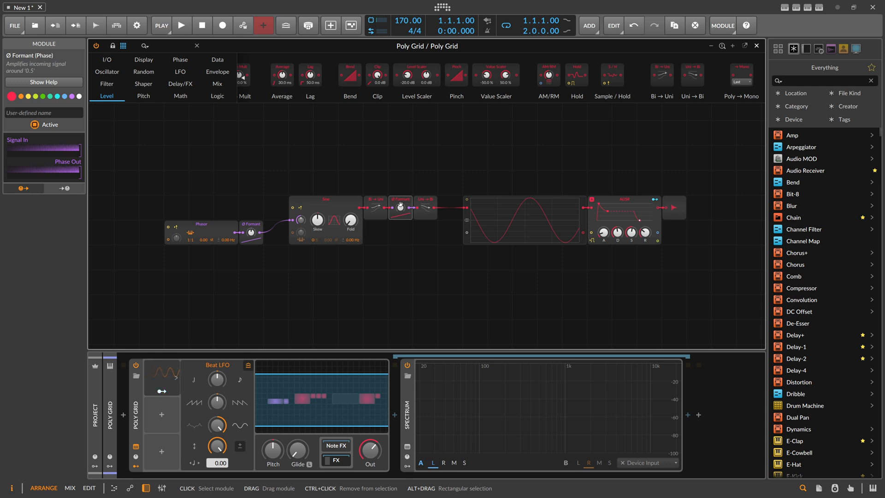
left_click(375, 207)
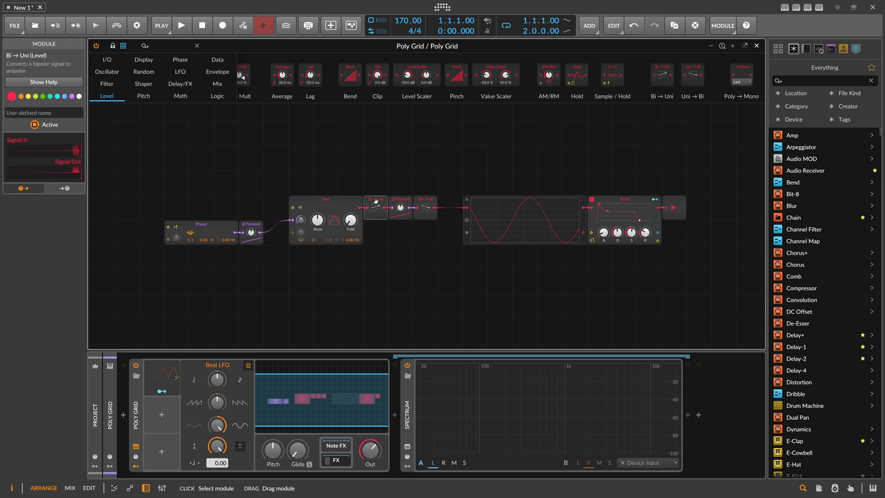
left_click(375, 203)
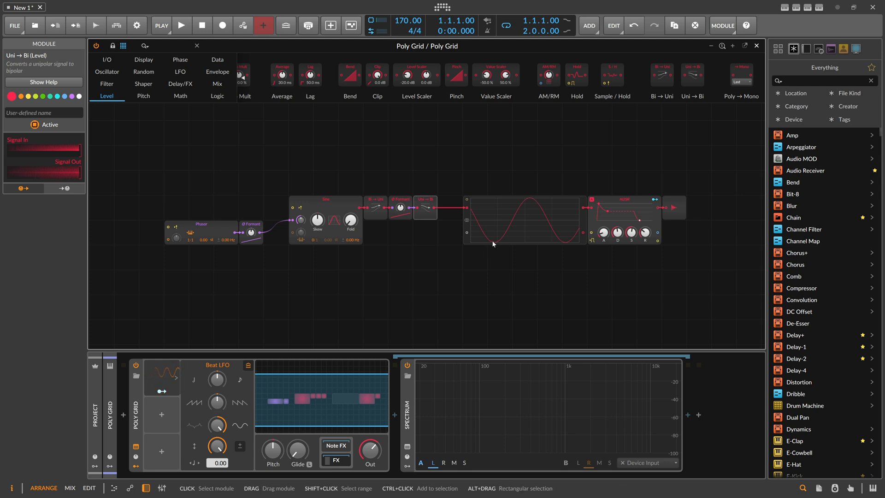
mouse_move(518, 222)
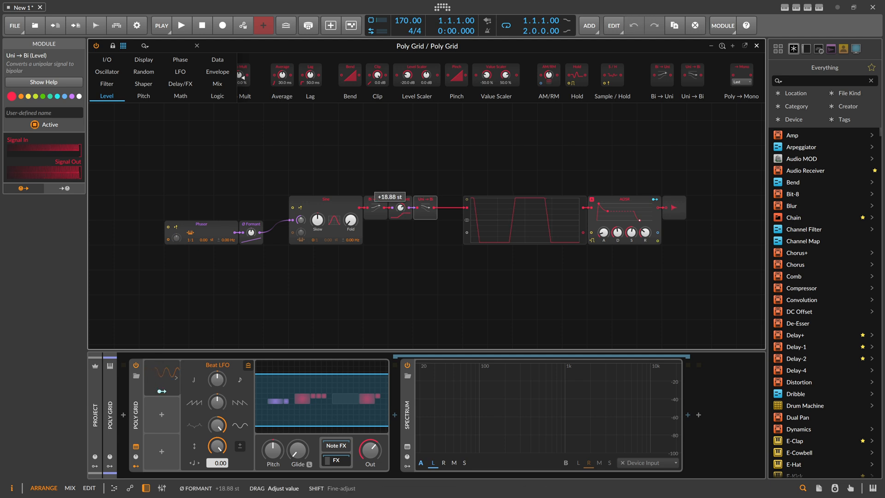
Lower the chained Ø Formant and search modules for 'clip' to add Clip after Uni→Bi.
left_click_drag(389, 197, 388, 209)
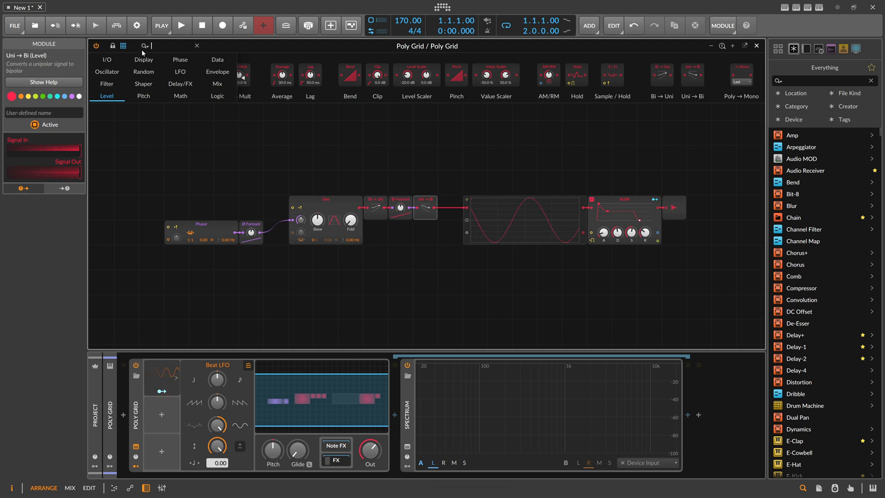
type("clip")
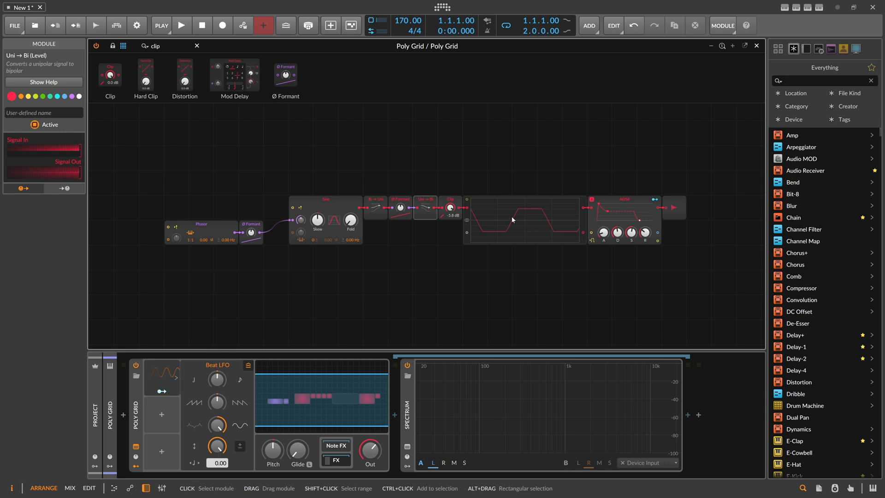
mouse_move(517, 212)
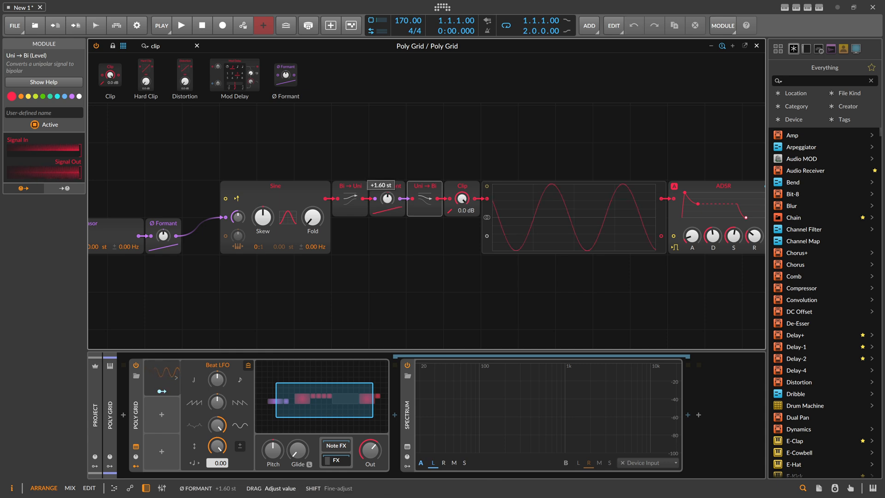
Sweep the chained Ø Formant up to about +22 st, then reset it to 0 st.
left_click_drag(387, 198, 387, 158)
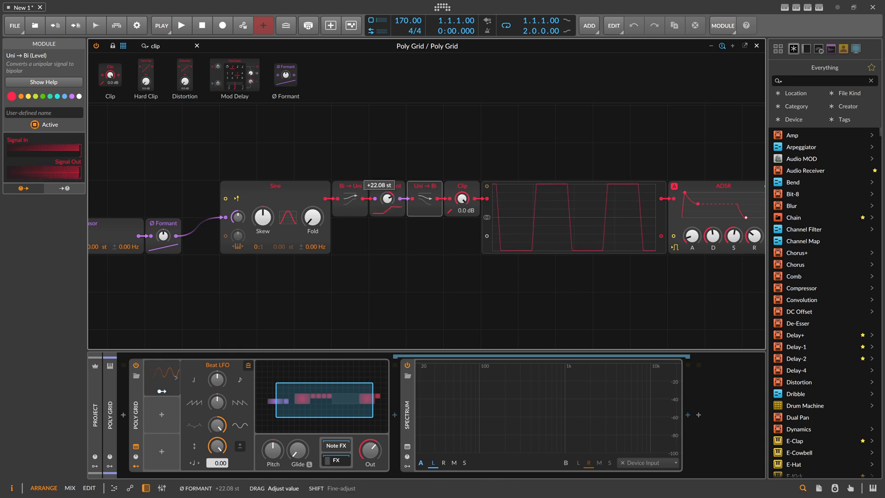
double_click(388, 199)
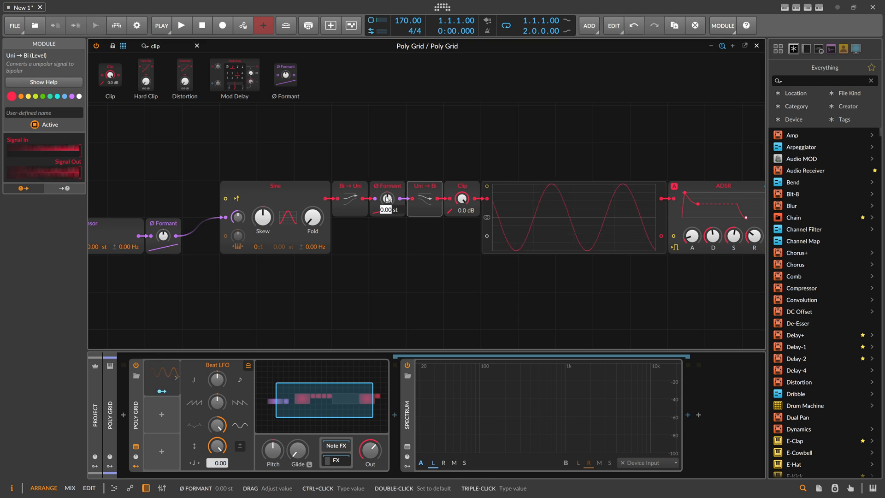
left_click(388, 198)
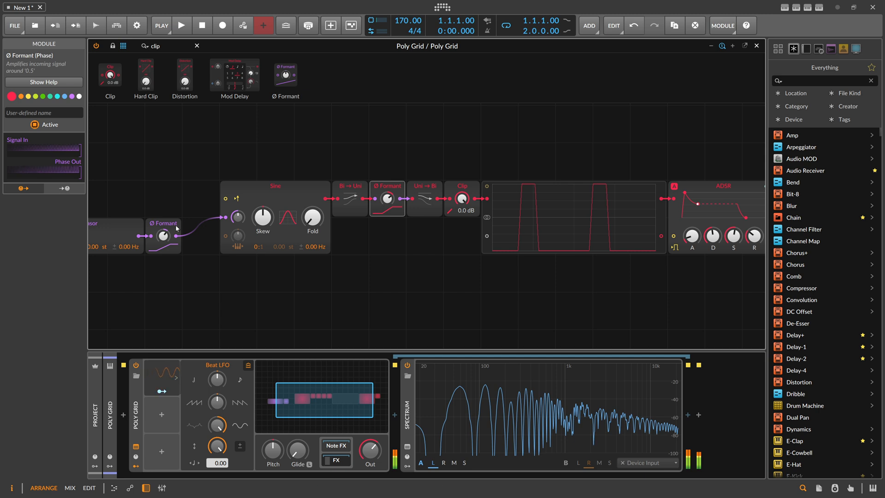
left_click_drag(387, 198, 380, 185)
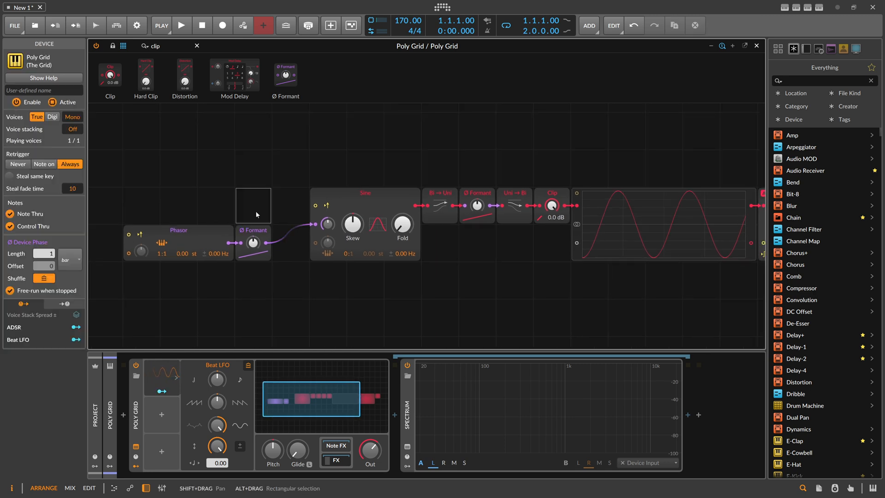
Select the Ø Formant after the Phasor and switch to the Arrange view.
left_click(254, 243)
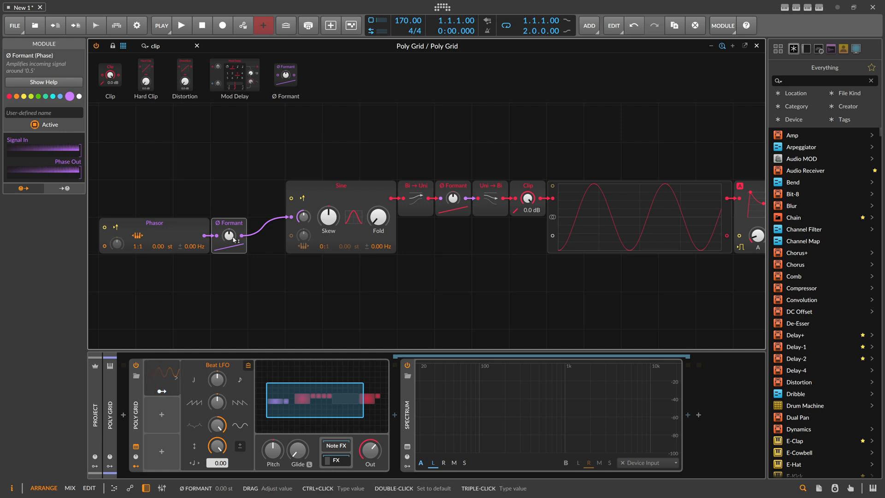
left_click(756, 45)
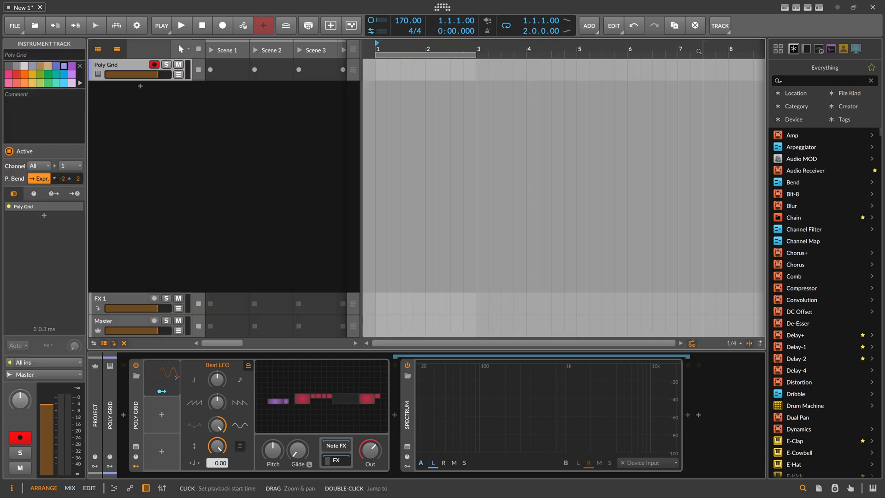
Create an empty clip on the Poly Grid track and open it for note editing.
double_click(400, 65)
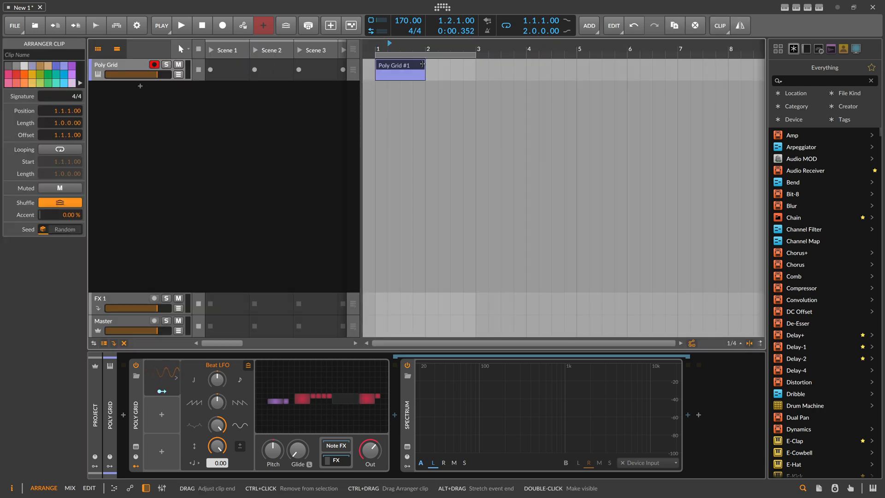
double_click(400, 65)
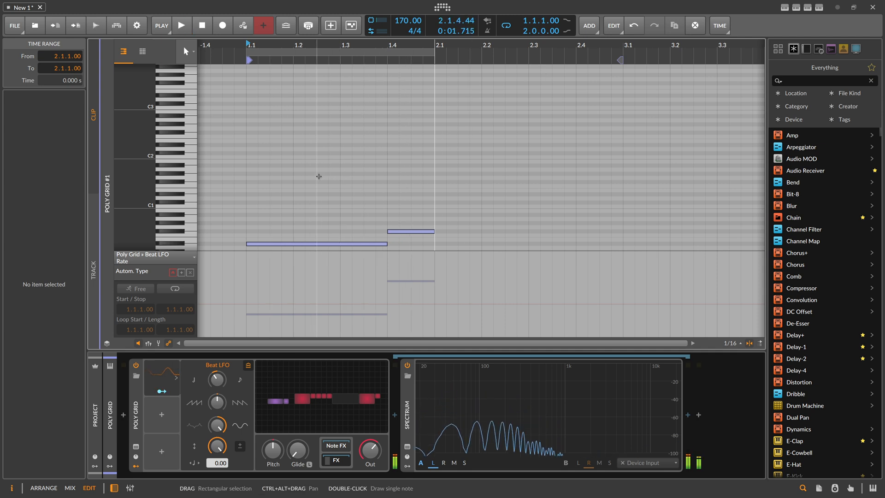
Bend the first note's pitch down from about +13 to 0, play it, and reopen the patch.
scroll("down", 3)
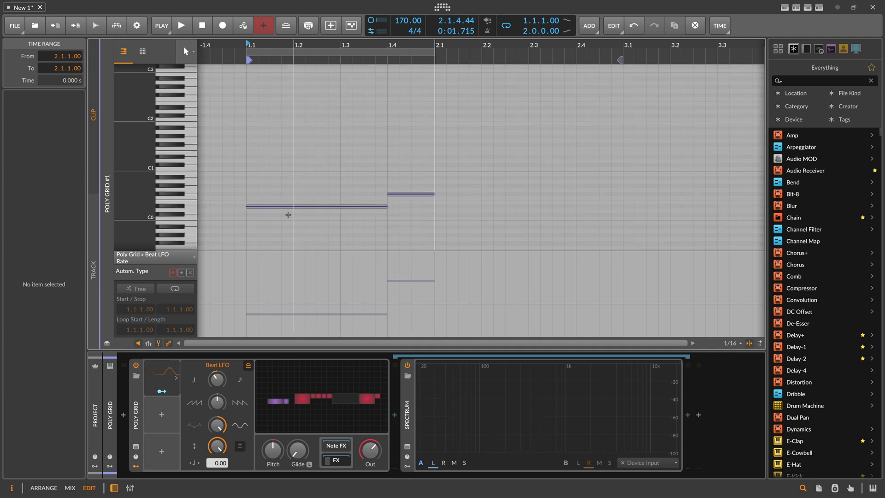
left_click(388, 206)
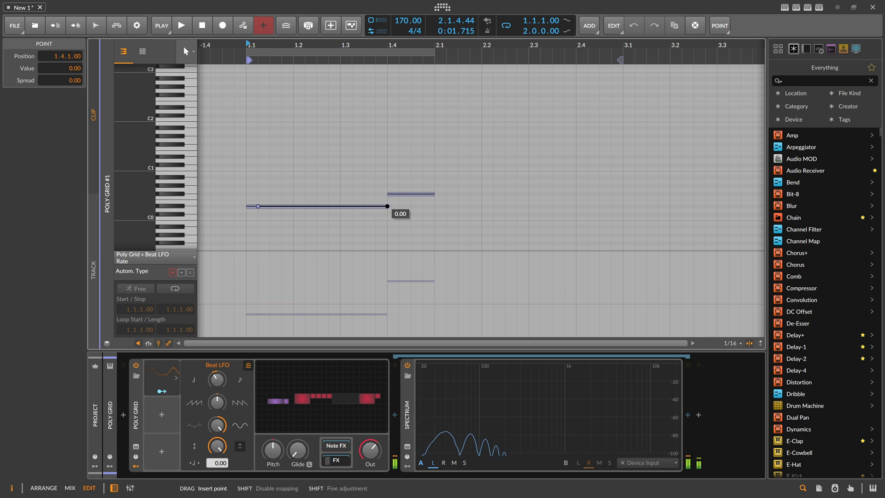
left_click_drag(257, 206, 245, 132)
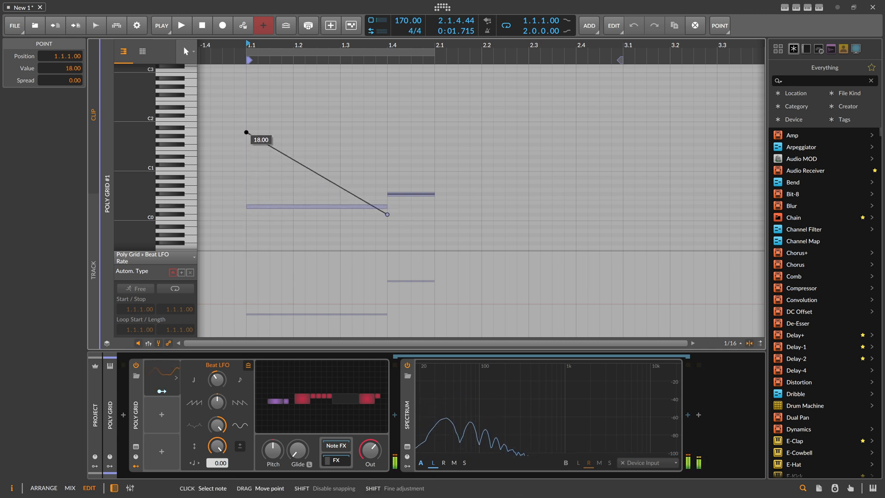
left_click_drag(245, 132, 246, 153)
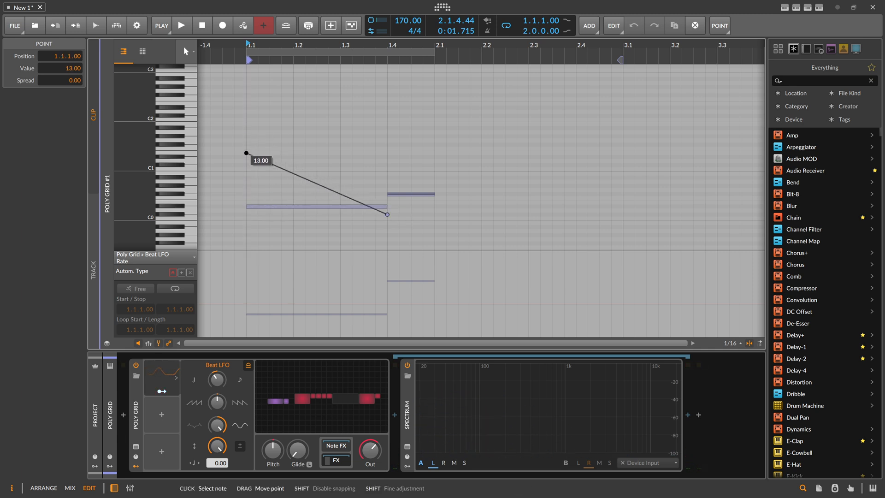
left_click(181, 25)
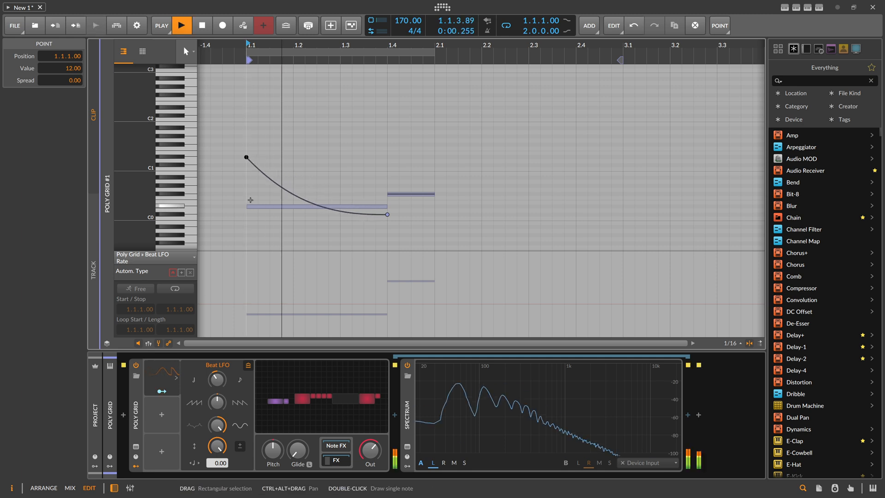
left_click(43, 487)
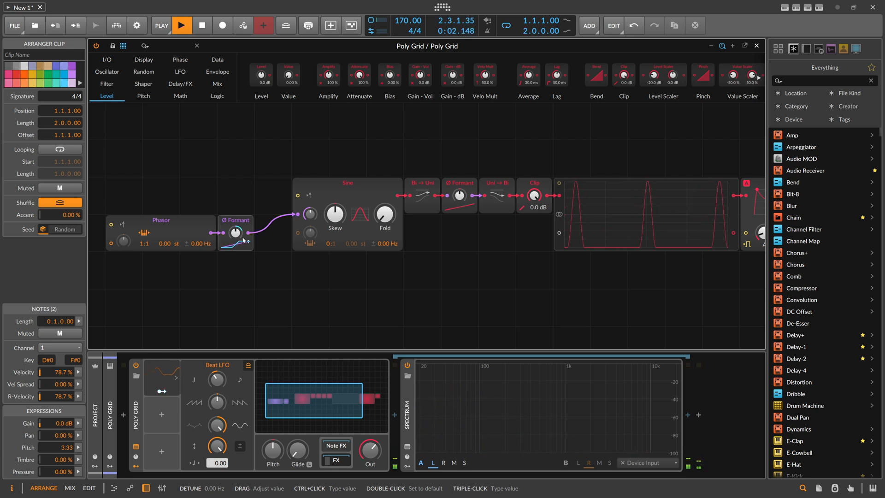
left_click(182, 25)
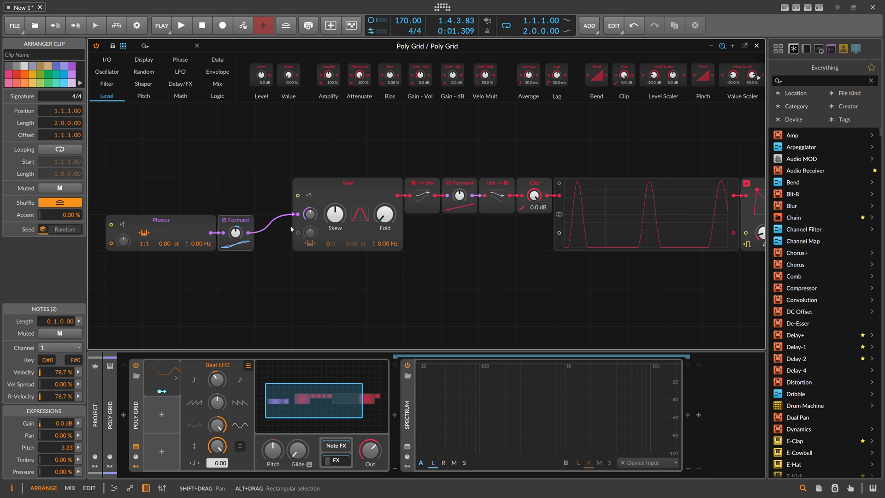
left_click(459, 196)
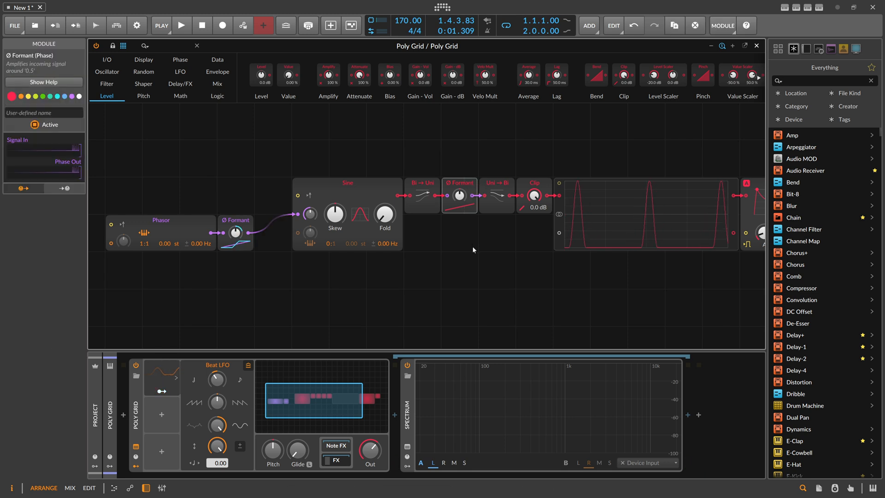